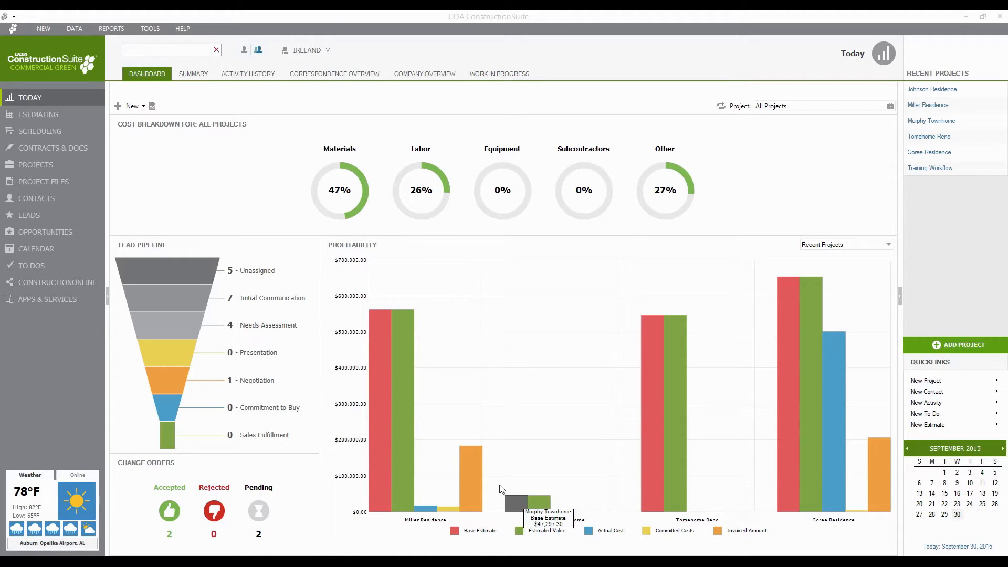
- Show the Projects list with its status bar and grid of six projects
{"action": "left_click", "coordinate": [35, 165]}
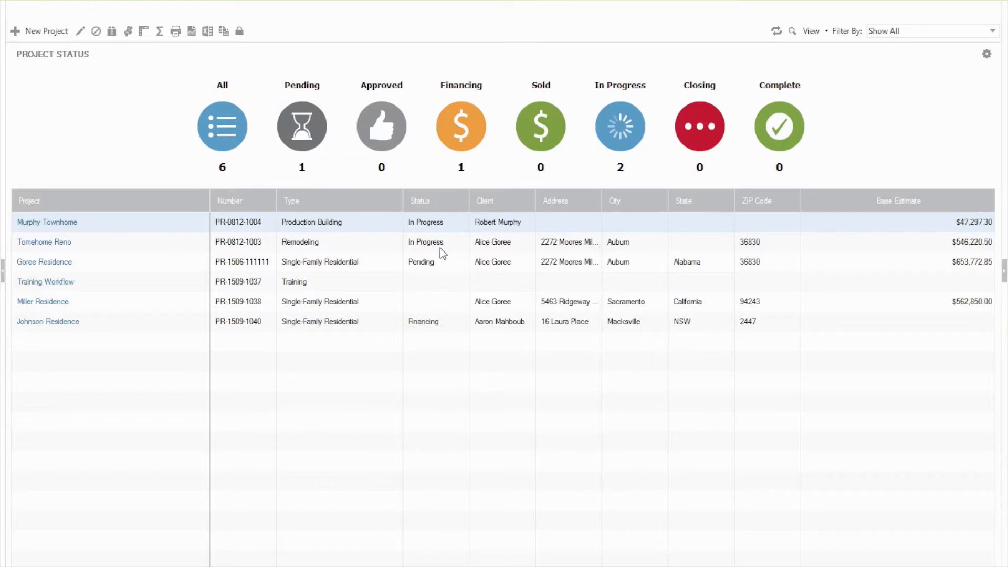
{"action": "mouse_move", "coordinate": [582, 275]}
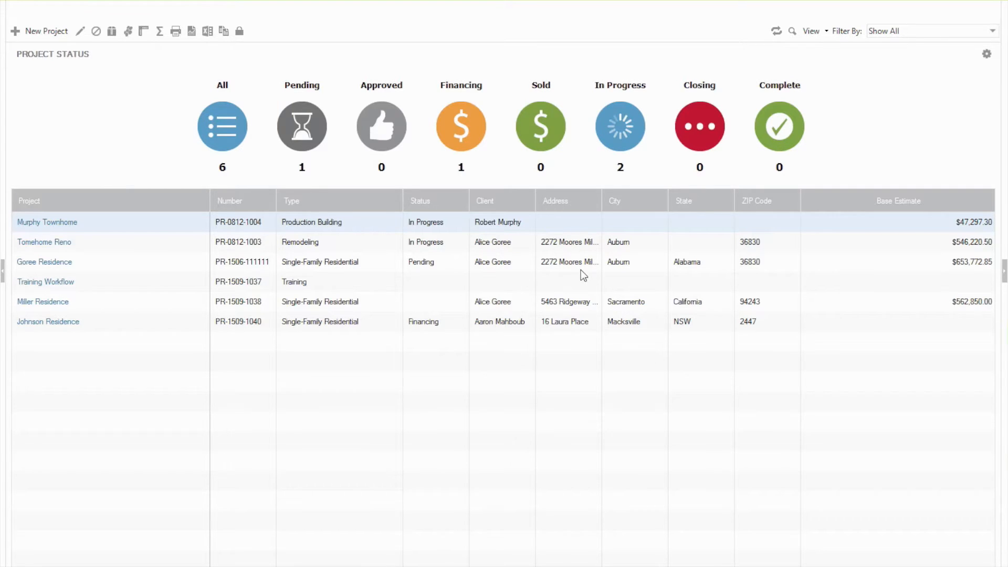
{"action": "mouse_move", "coordinate": [419, 412]}
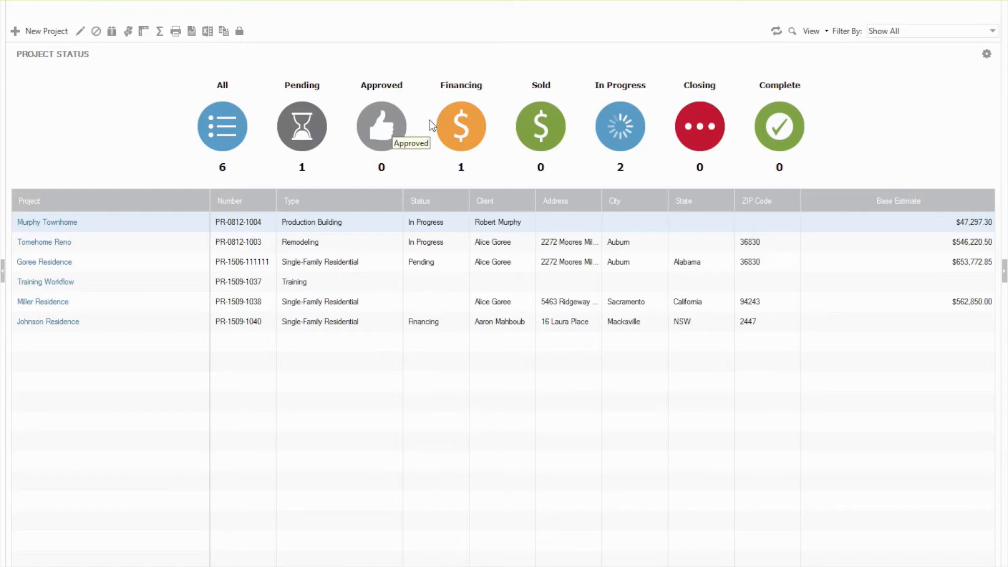
{"action": "mouse_move", "coordinate": [636, 125]}
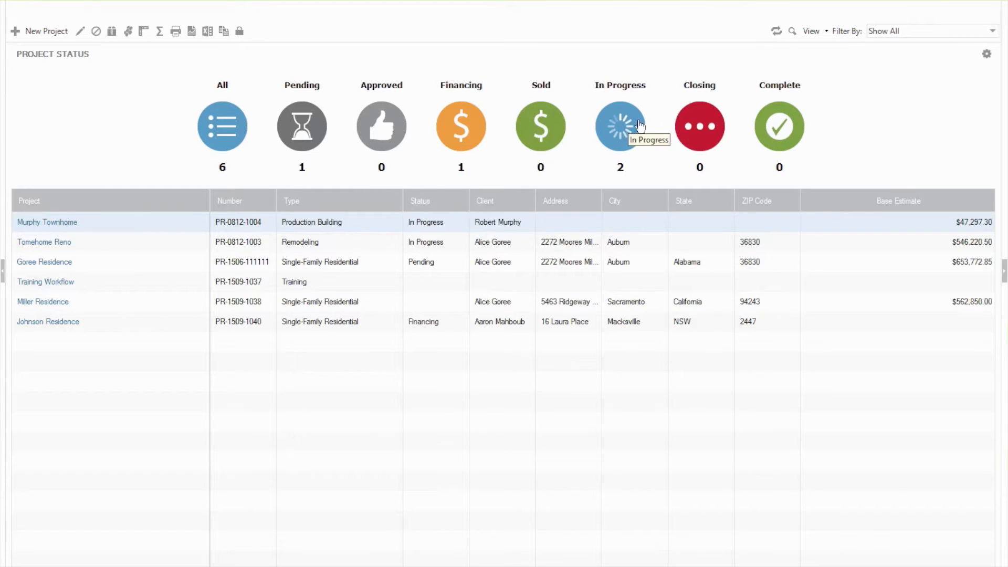
{"action": "mouse_move", "coordinate": [895, 83]}
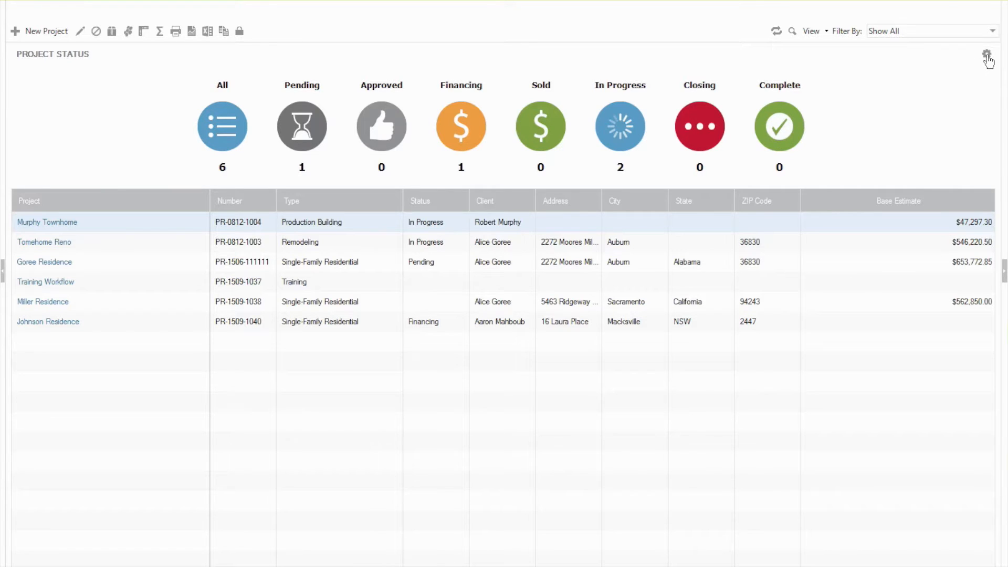
- Choose Select All in the Project Status settings, toggling Pending and Financing, and apply
{"action": "left_click", "coordinate": [988, 55]}
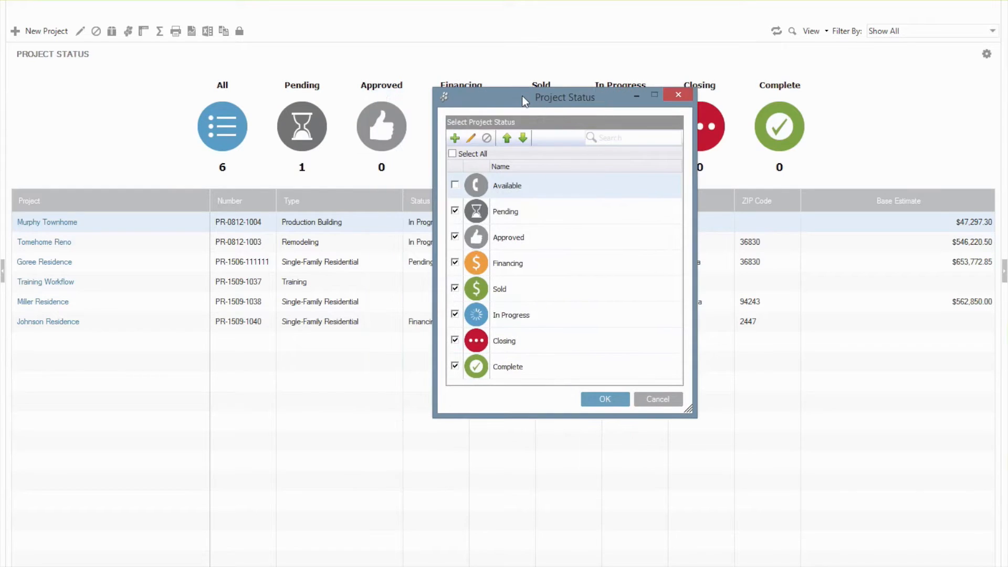
{"action": "left_click", "coordinate": [455, 211]}
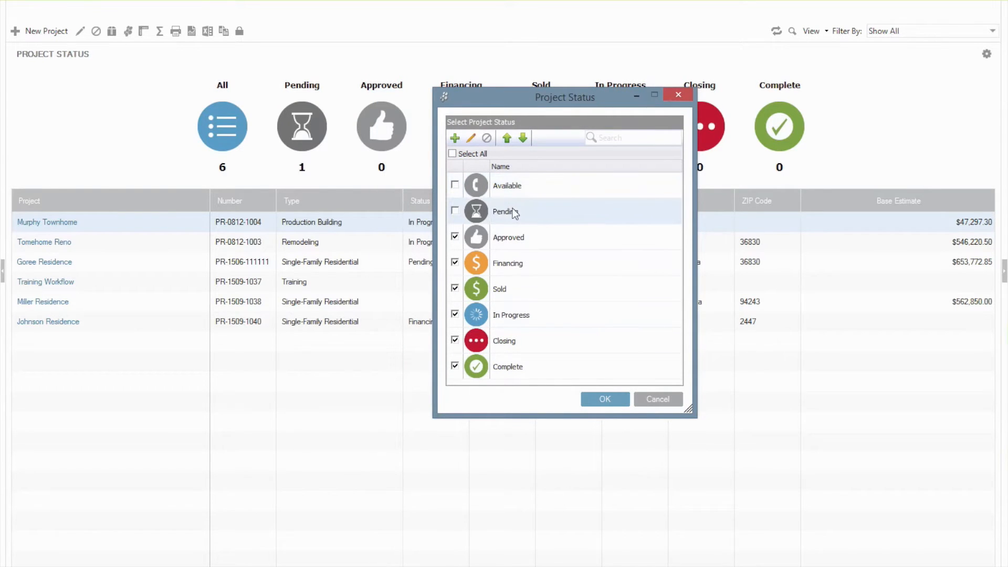
{"action": "left_click", "coordinate": [454, 138]}
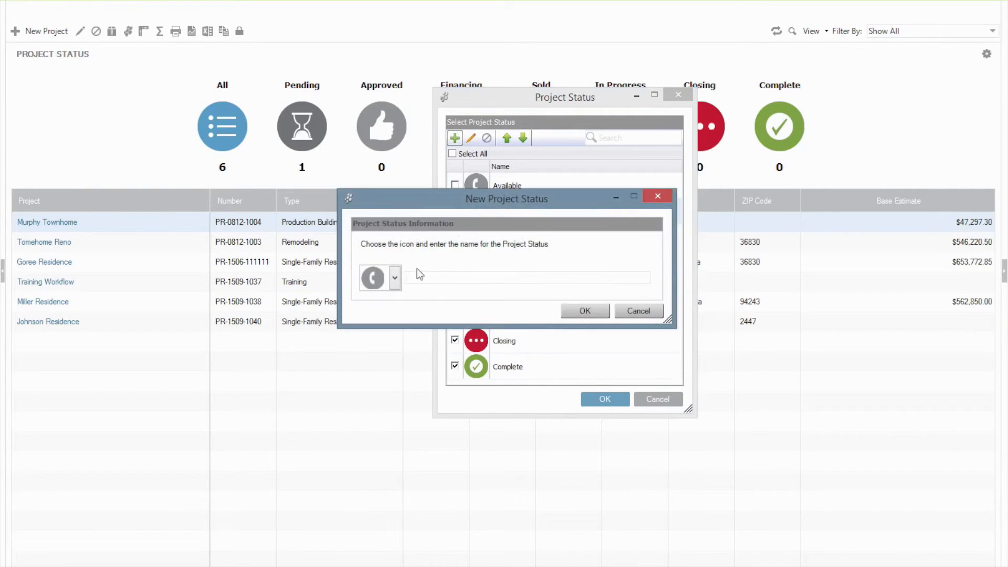
{"action": "left_click", "coordinate": [395, 277]}
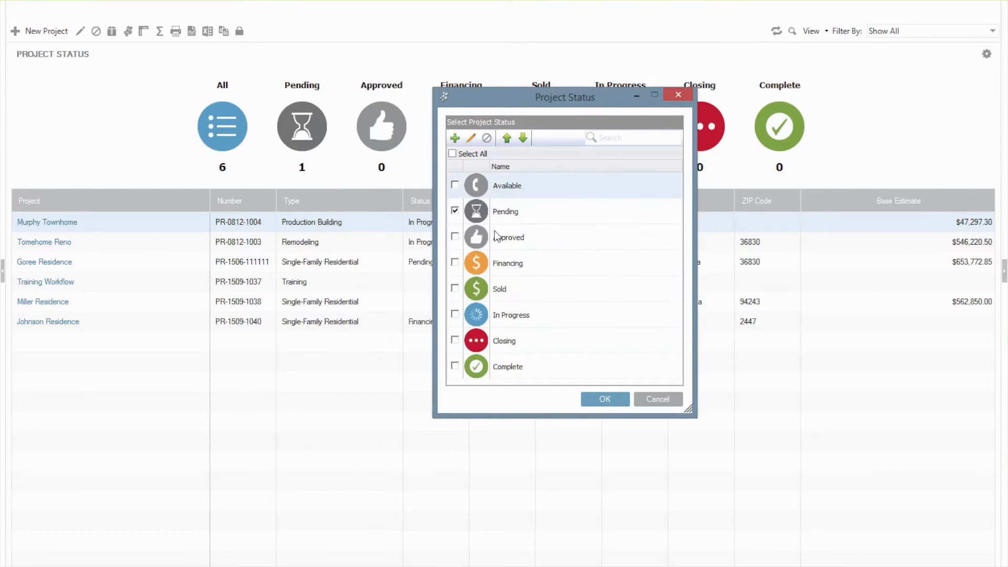
{"action": "left_click", "coordinate": [453, 153]}
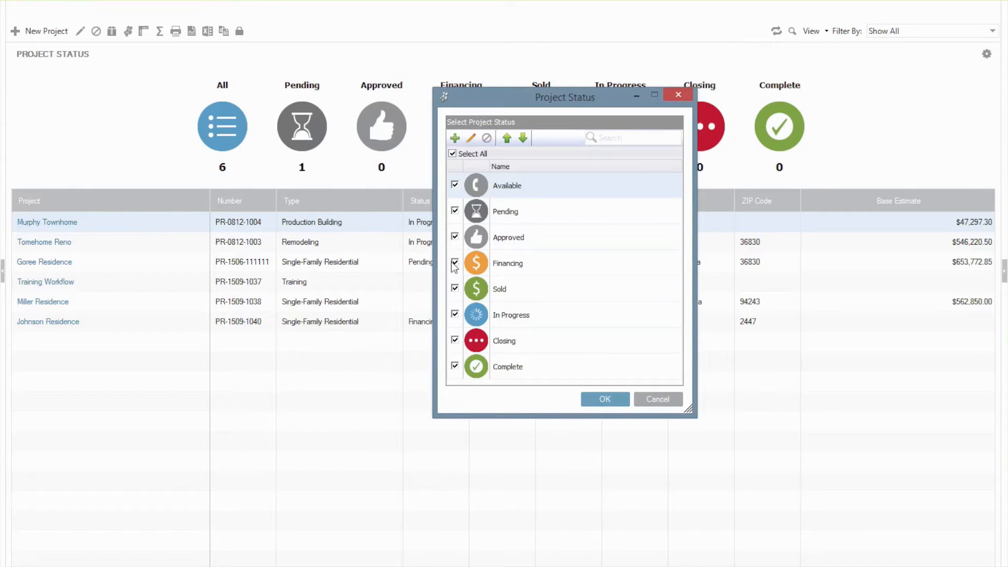
{"action": "left_click", "coordinate": [454, 264]}
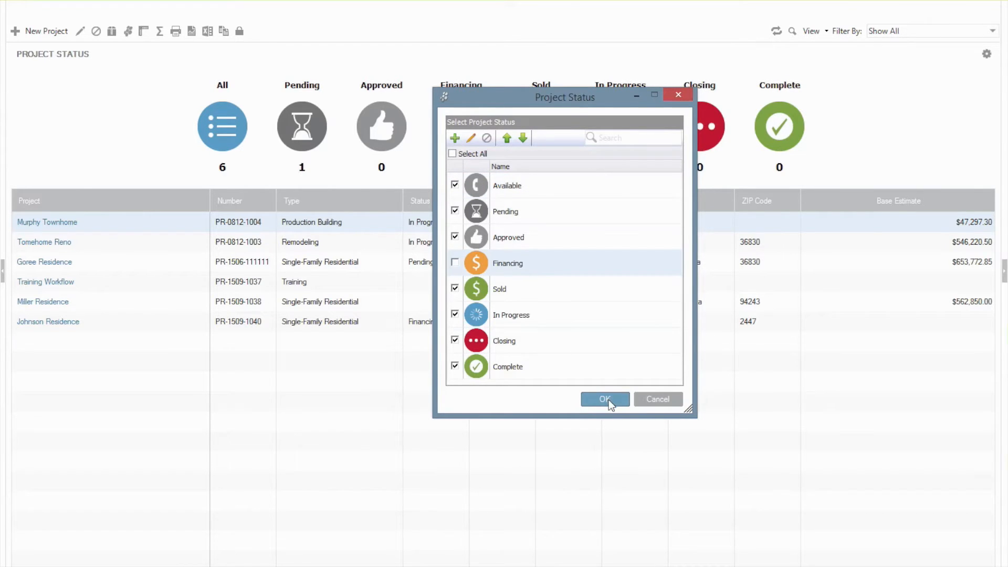
{"action": "left_click", "coordinate": [603, 399]}
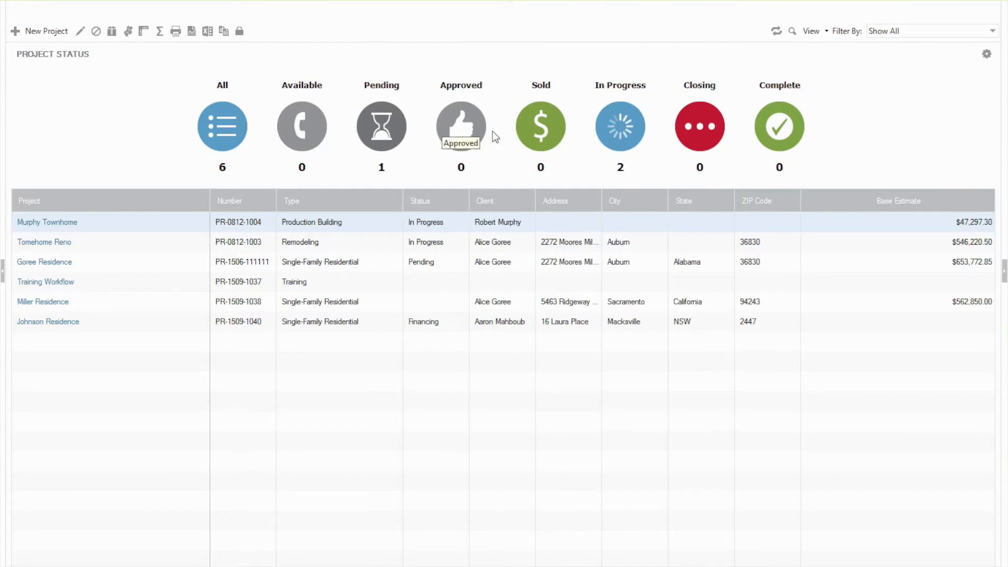
- Reapply the status settings so all statuses including Financing are shown
{"action": "left_click", "coordinate": [986, 53]}
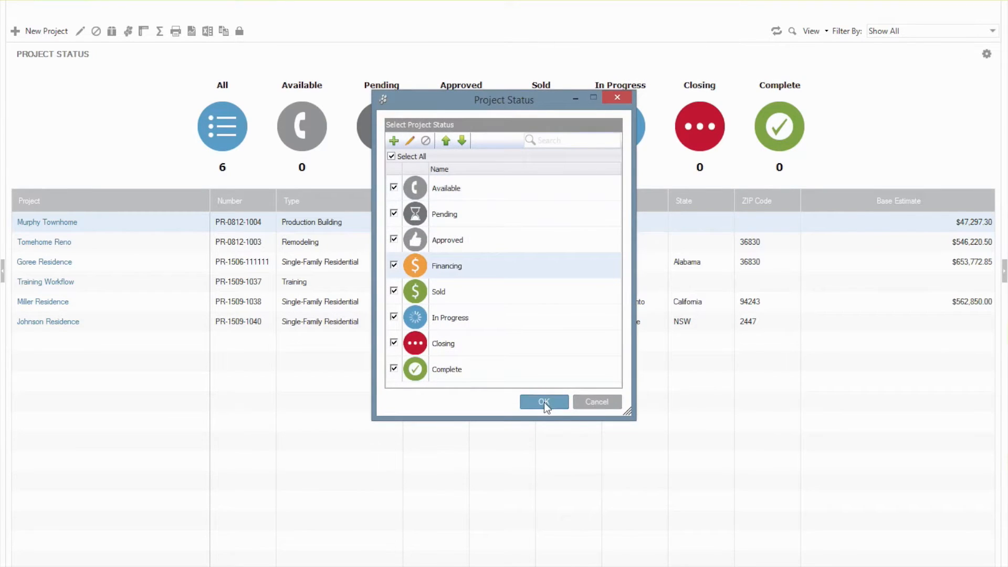
{"action": "left_click", "coordinate": [542, 401]}
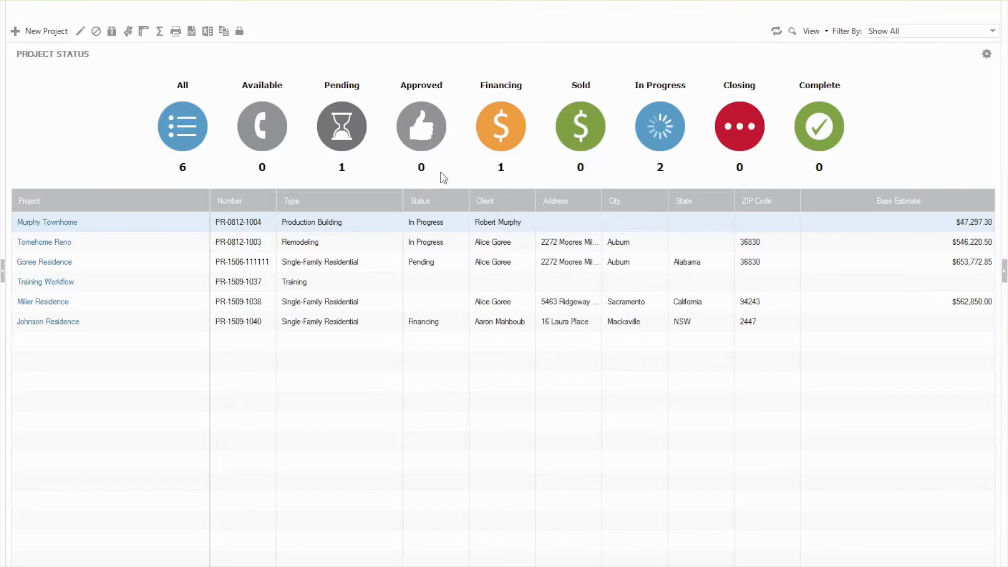
{"action": "mouse_move", "coordinate": [452, 178]}
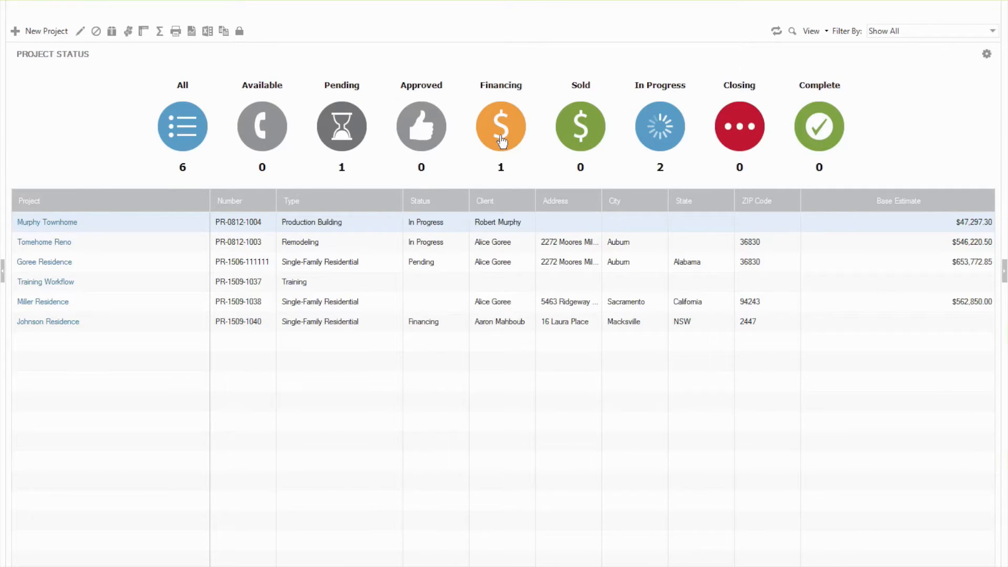
- Filter the grid by Financing, then Pending, then Available status
{"action": "left_click", "coordinate": [501, 127]}
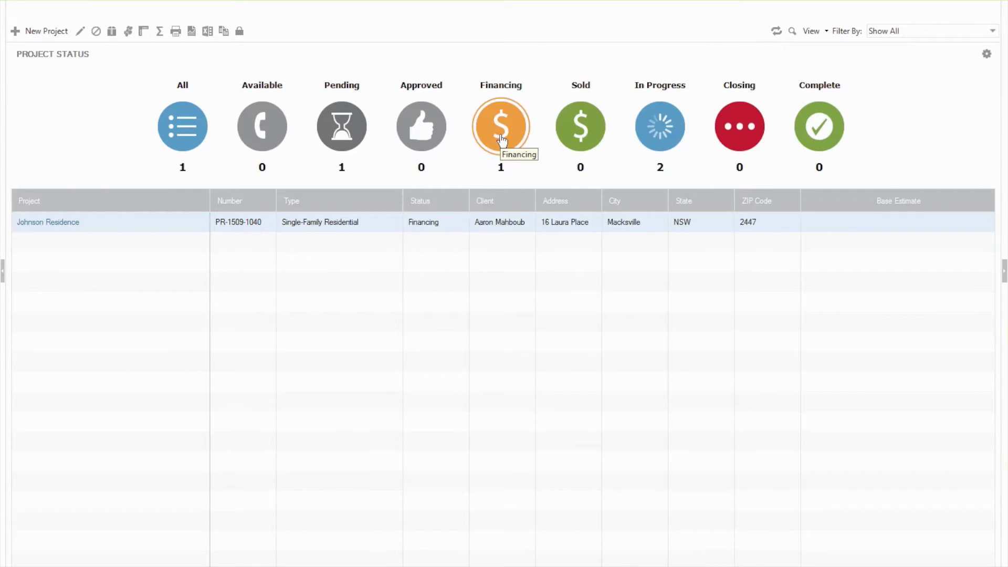
{"action": "mouse_move", "coordinate": [511, 175]}
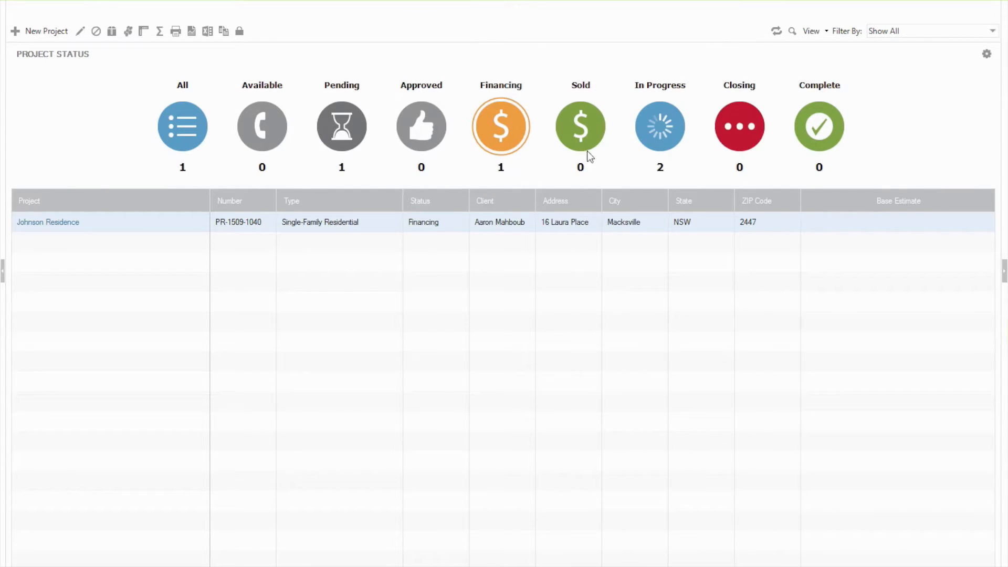
{"action": "left_click", "coordinate": [659, 126]}
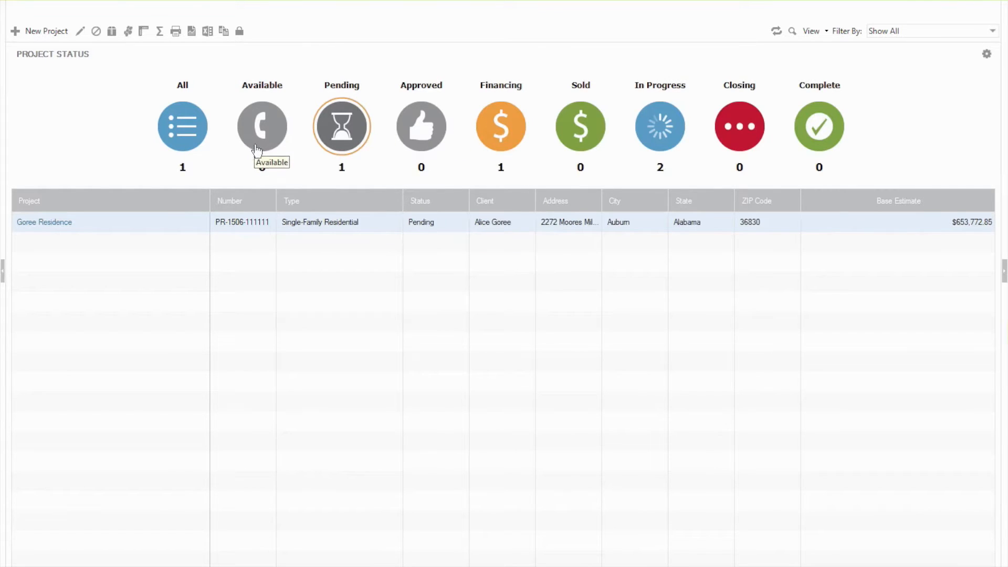
{"action": "left_click", "coordinate": [183, 126]}
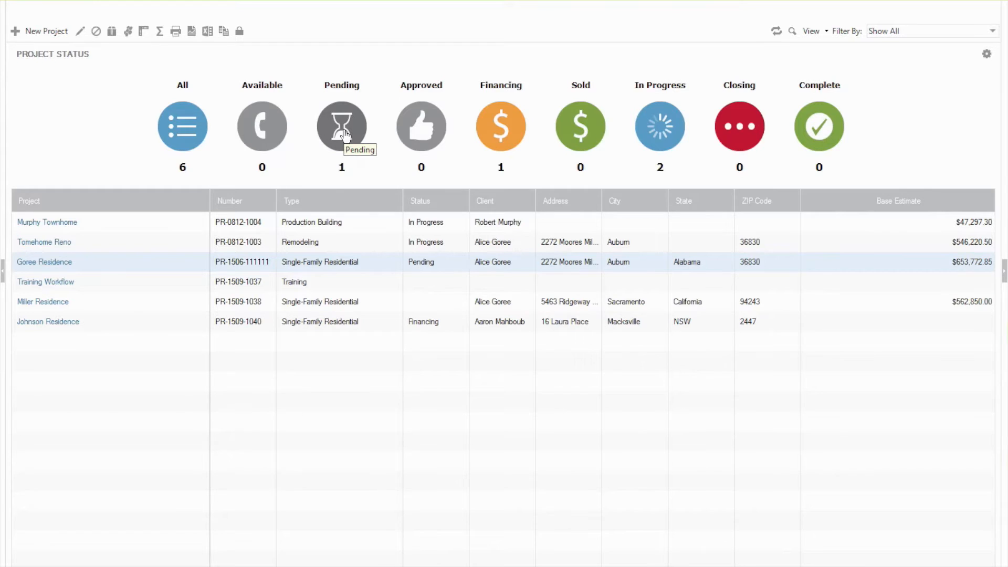
{"action": "mouse_move", "coordinate": [829, 127]}
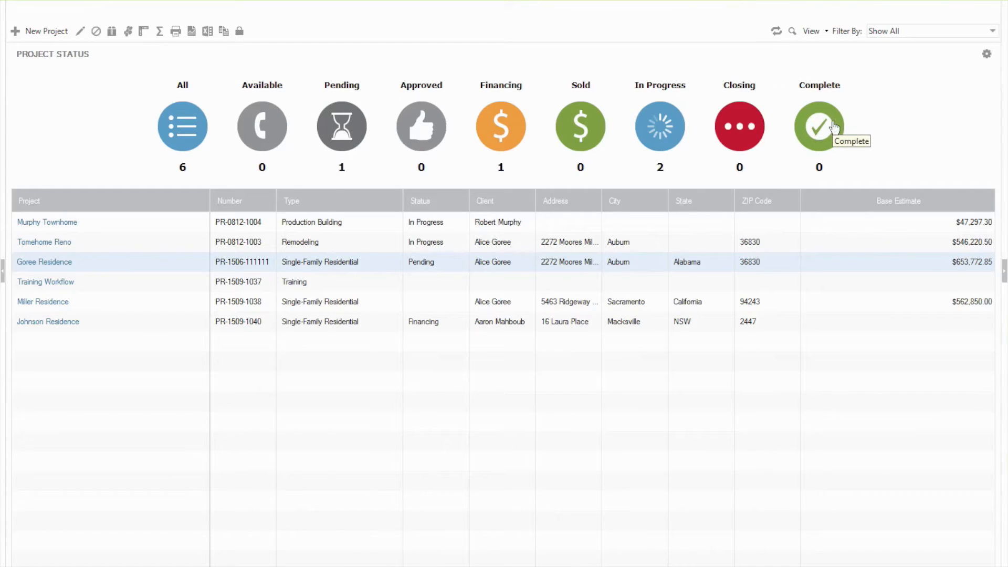
{"action": "mouse_move", "coordinate": [712, 133]}
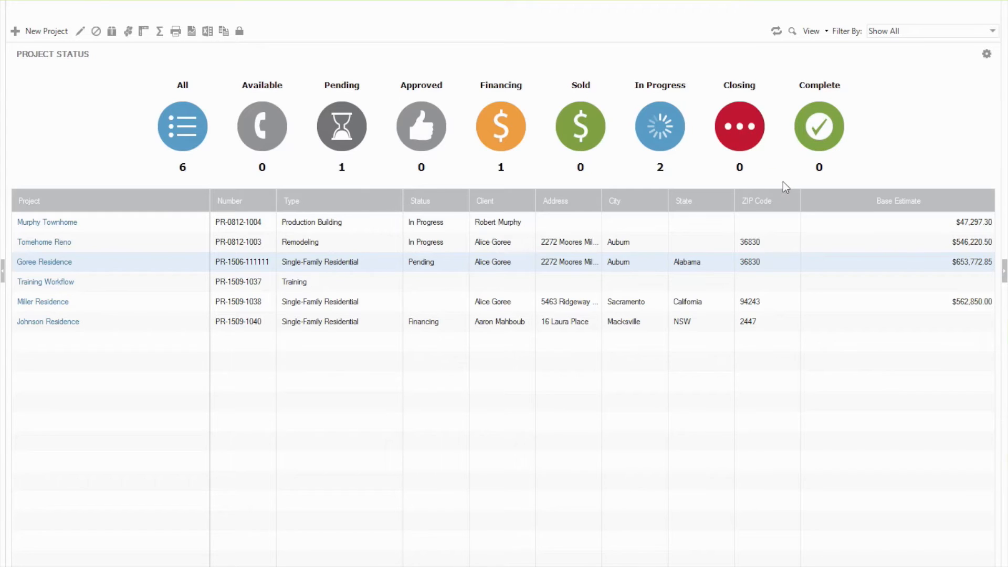
{"action": "mouse_move", "coordinate": [770, 174]}
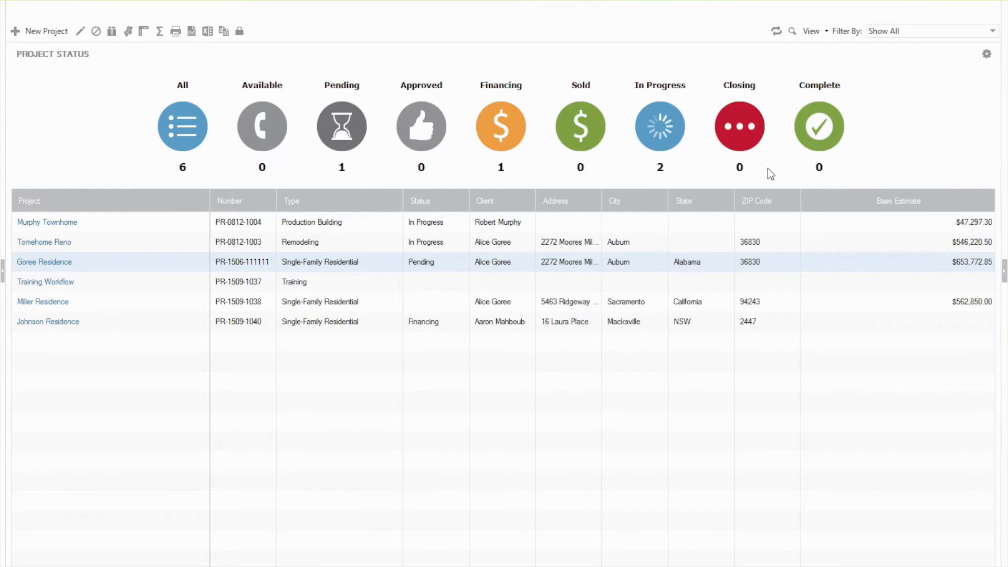
{"action": "mouse_move", "coordinate": [756, 175]}
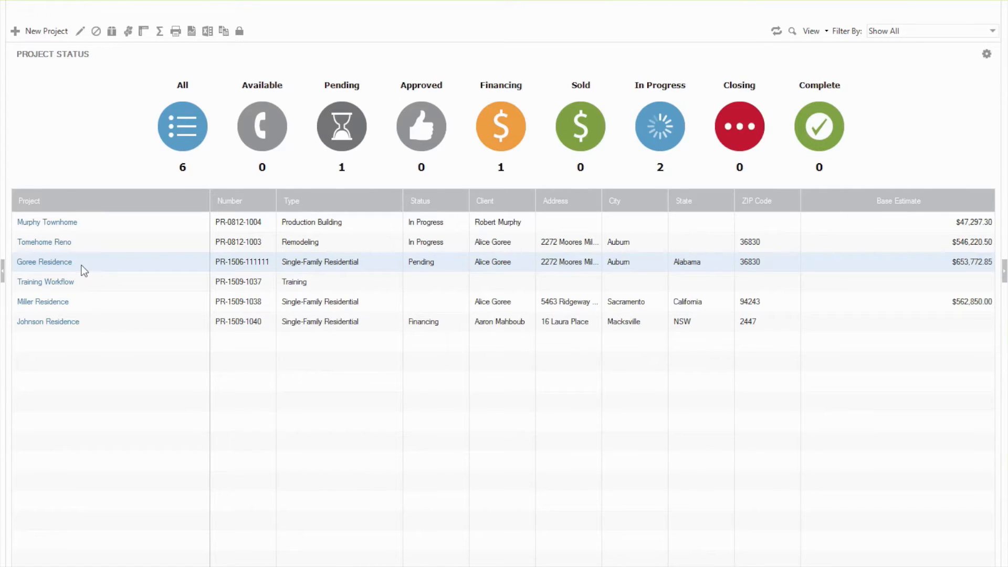
- Use a project row's context menu to remove Tomehome Reno from the list
{"action": "right_click", "coordinate": [64, 257]}
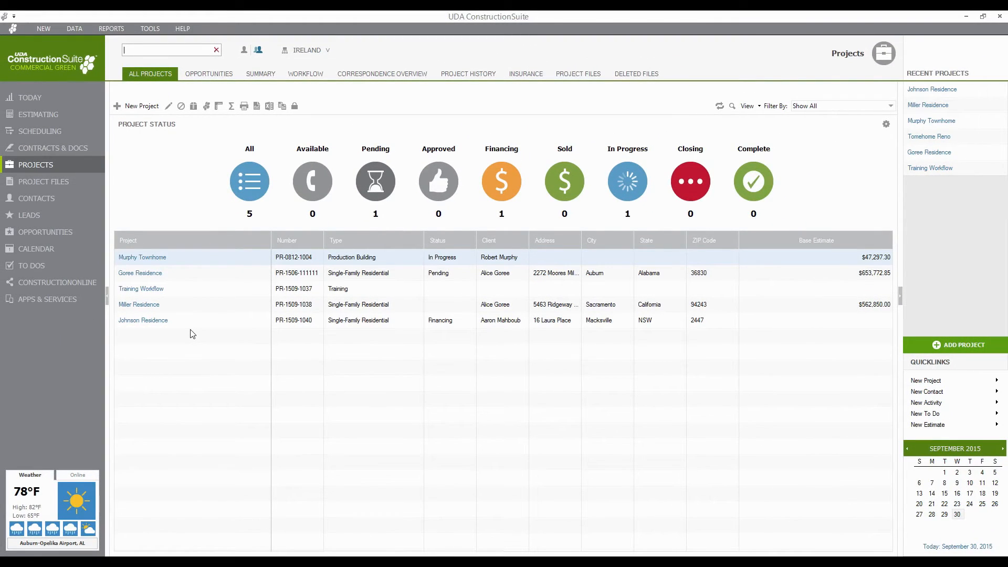
- Clear the search to list all 55 projects and scroll to Tomehome Reno
{"action": "left_click", "coordinate": [149, 28]}
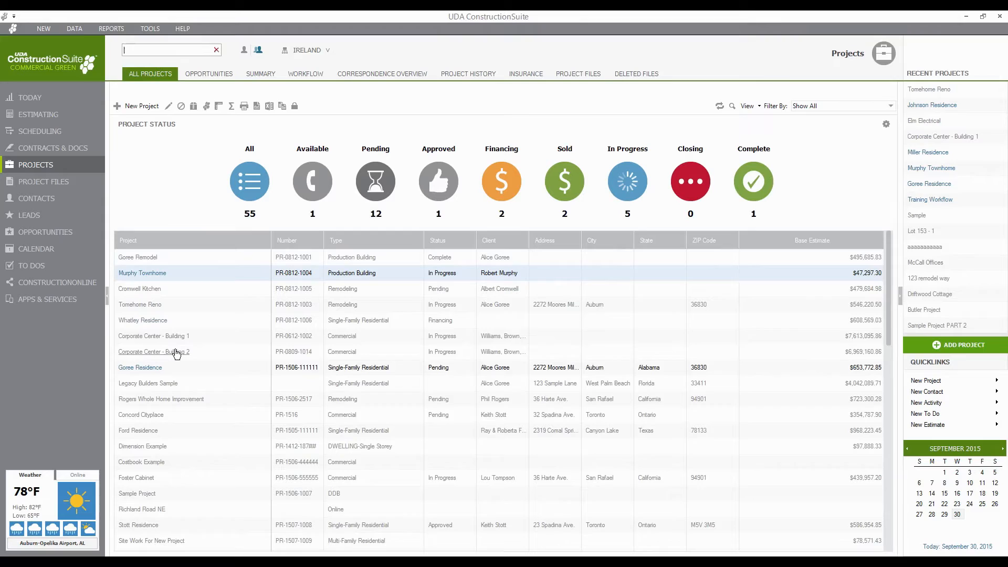
{"action": "mouse_move", "coordinate": [817, 305]}
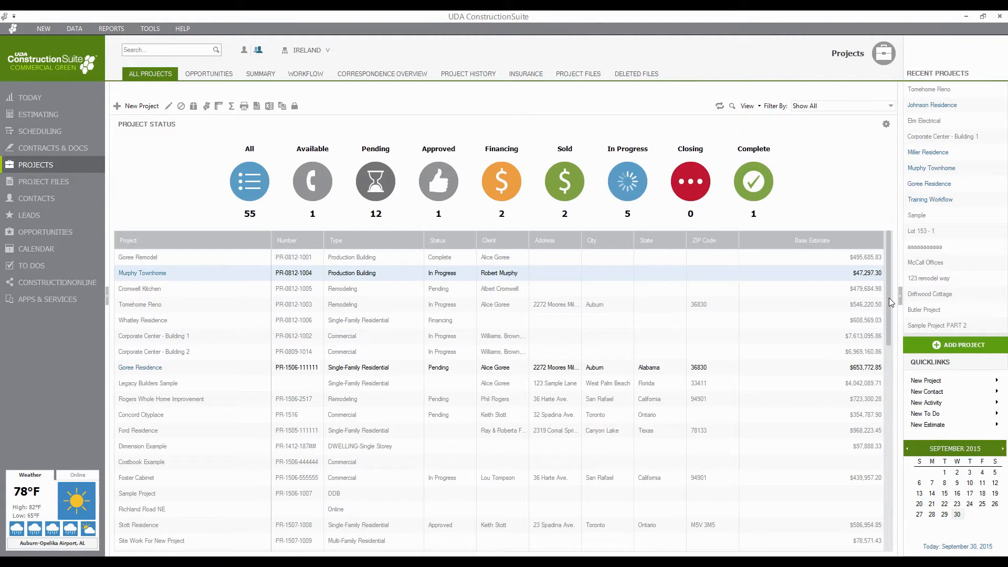
{"action": "scroll", "scroll_direction": "down", "scroll_amount": 3}
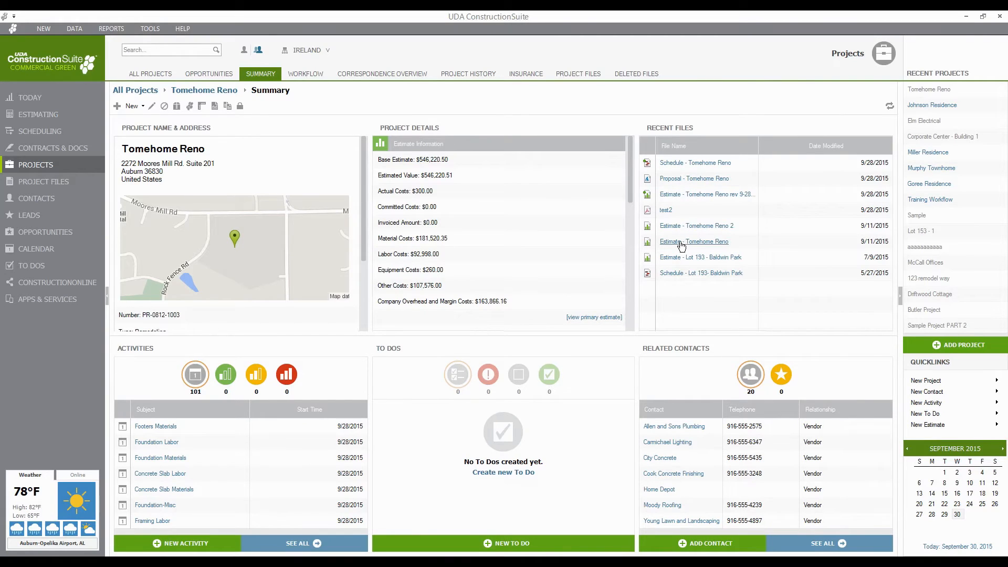
{"action": "mouse_move", "coordinate": [617, 216]}
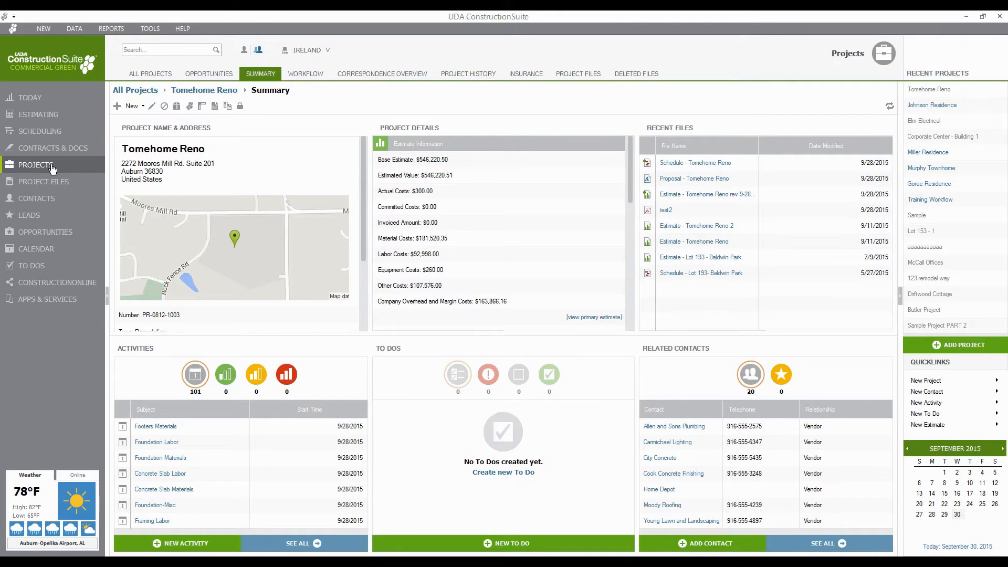
- Return to the five-project list ready to choose visible columns
{"action": "left_click", "coordinate": [151, 73]}
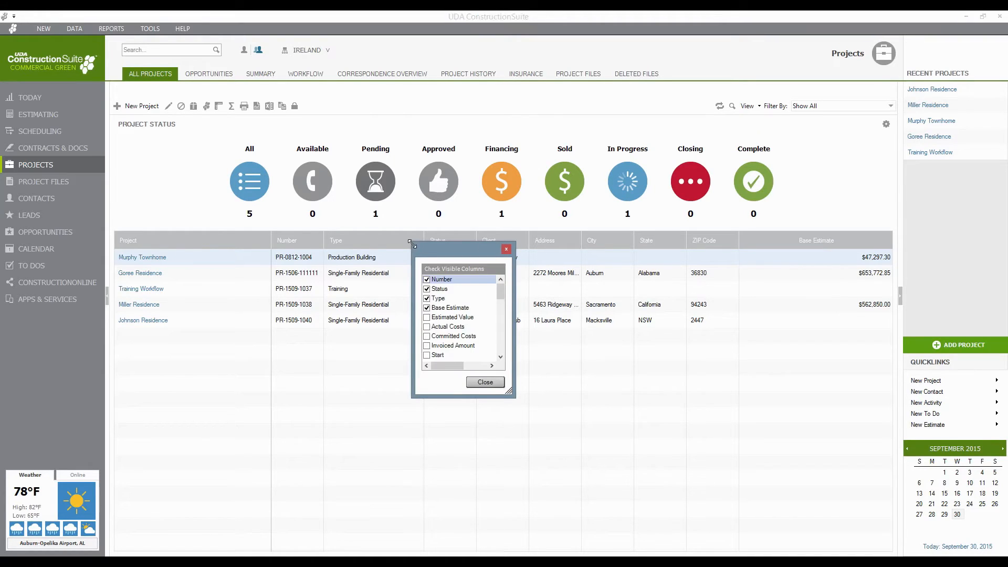
- Make Actual Costs, Committed Costs, Invoiced Amount and Group columns visible in the grid
{"action": "scroll", "scroll_direction": "down", "scroll_amount": 3}
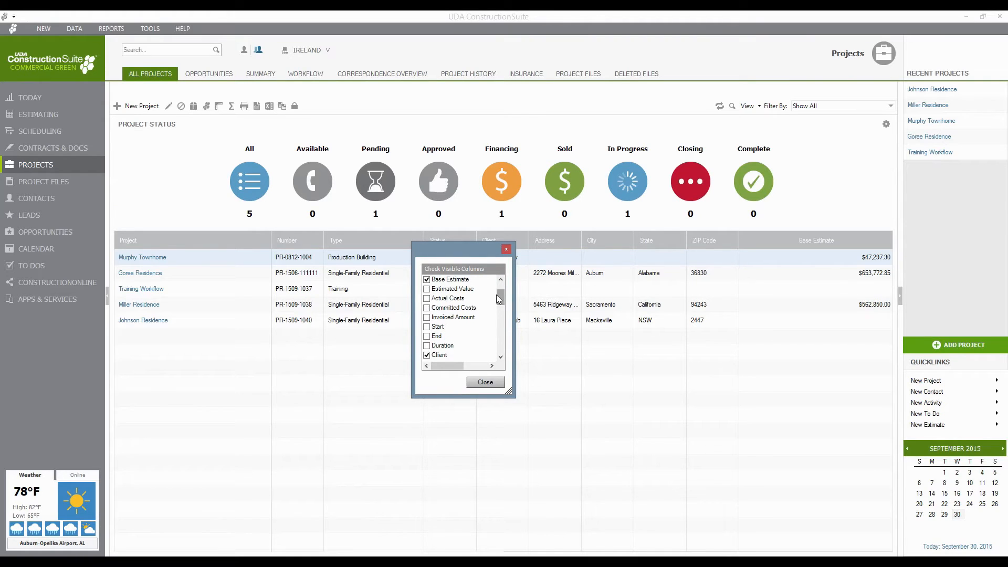
{"action": "left_click", "coordinate": [427, 297]}
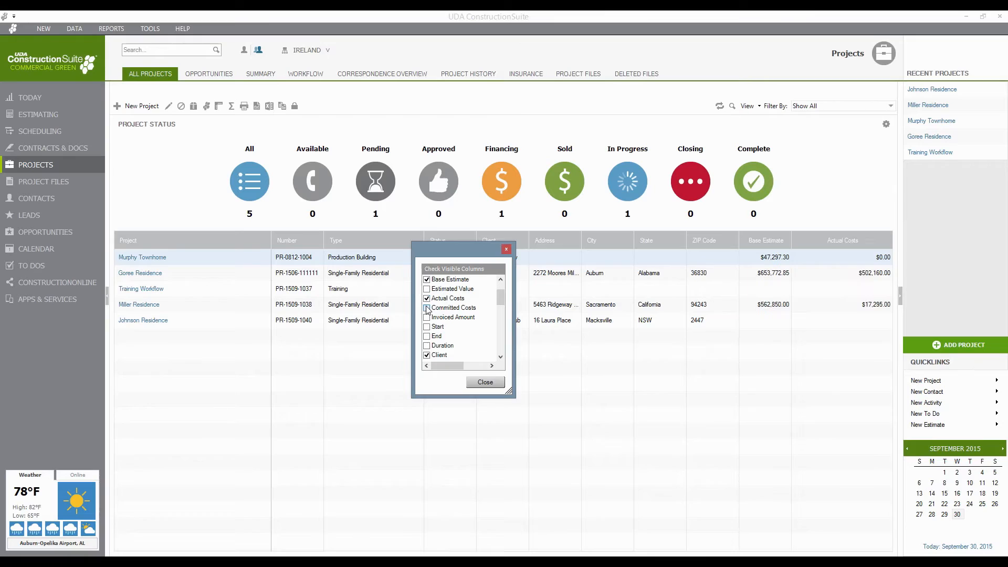
{"action": "left_click", "coordinate": [426, 307]}
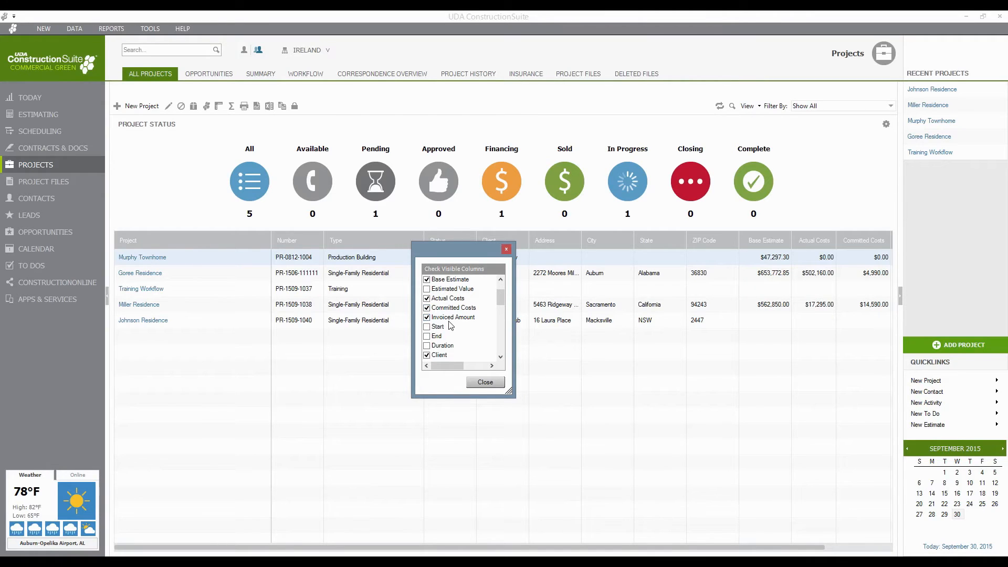
{"action": "scroll", "scroll_direction": "down", "scroll_amount": 3}
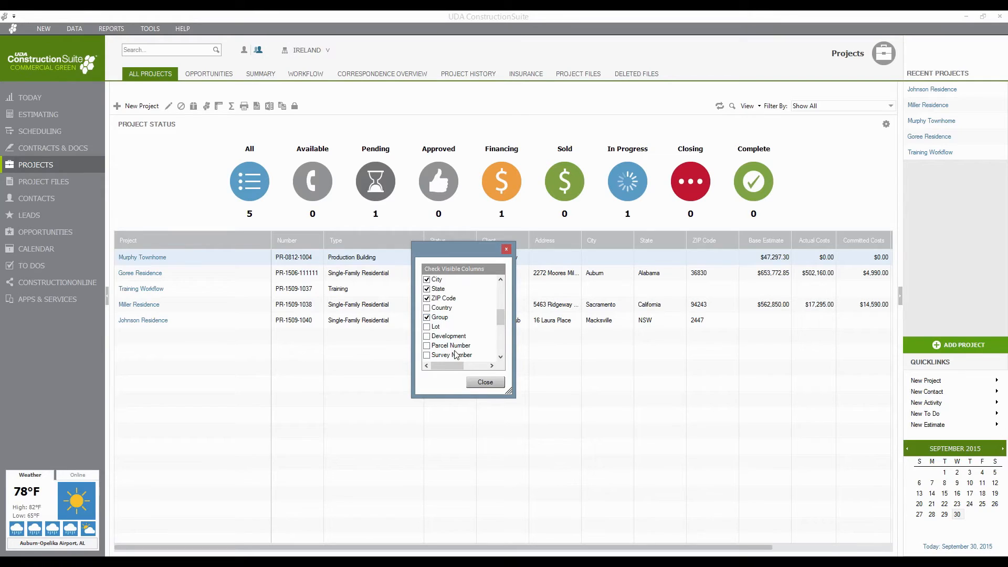
{"action": "left_click", "coordinate": [484, 382]}
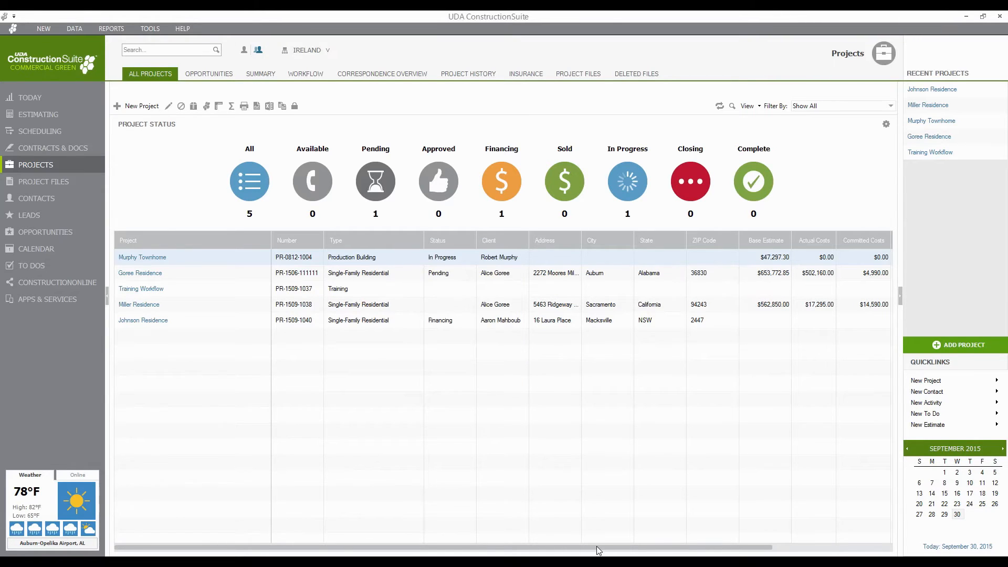
{"action": "scroll", "scroll_direction": "right", "scroll_amount": 3}
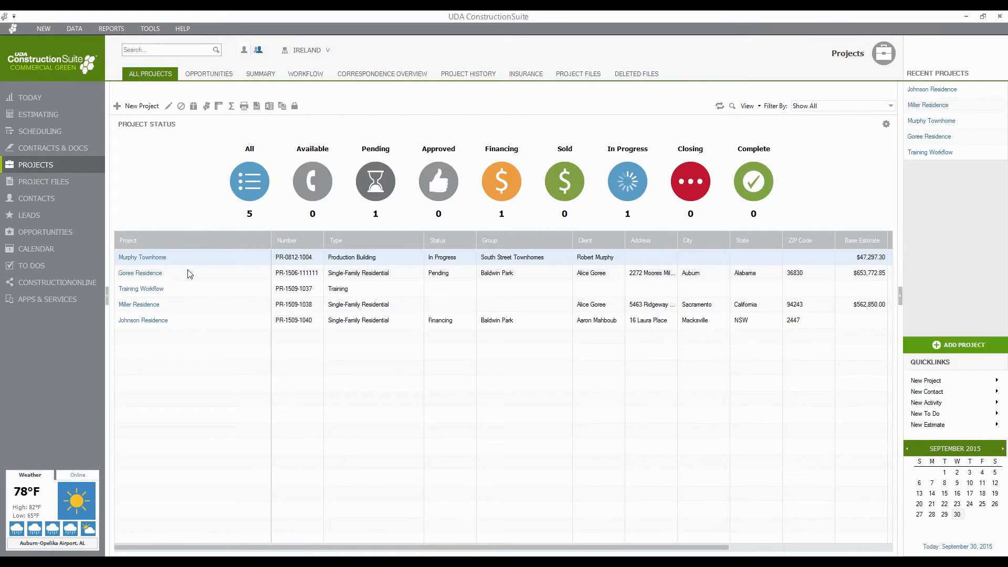
- Edit Murphy Townhome and add a custom field named Padlock Code
{"action": "right_click", "coordinate": [141, 258]}
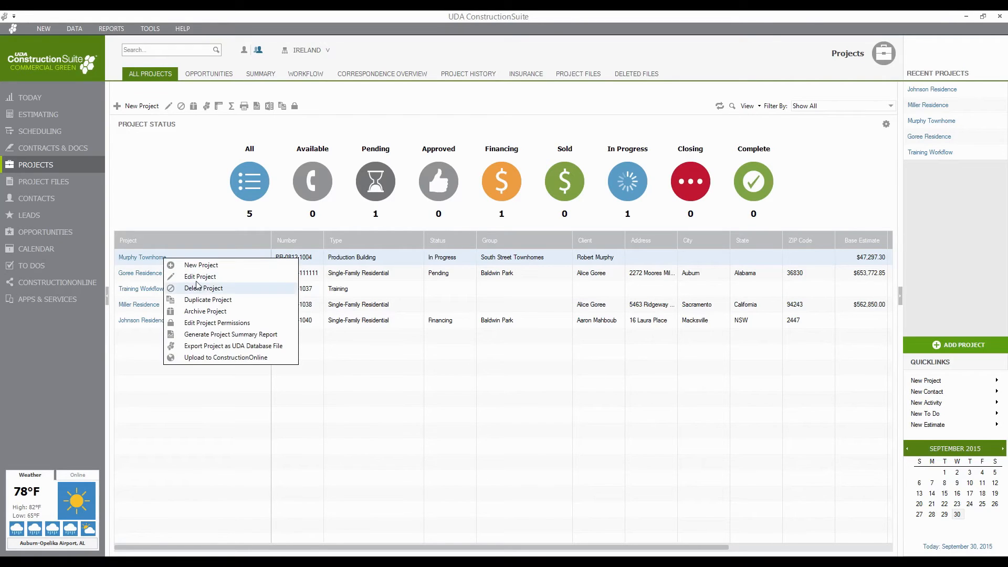
{"action": "left_click", "coordinate": [200, 276]}
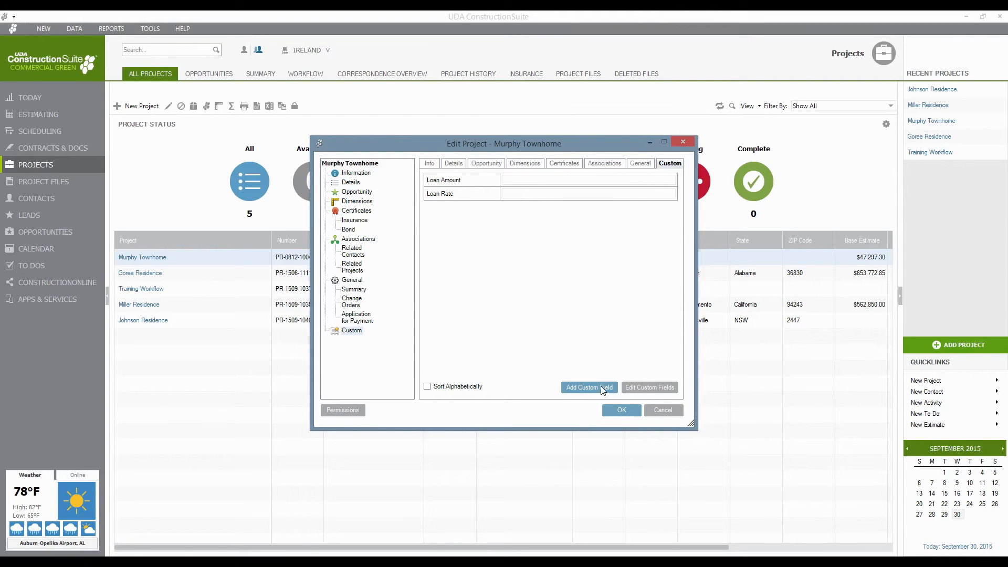
{"action": "left_click", "coordinate": [588, 388]}
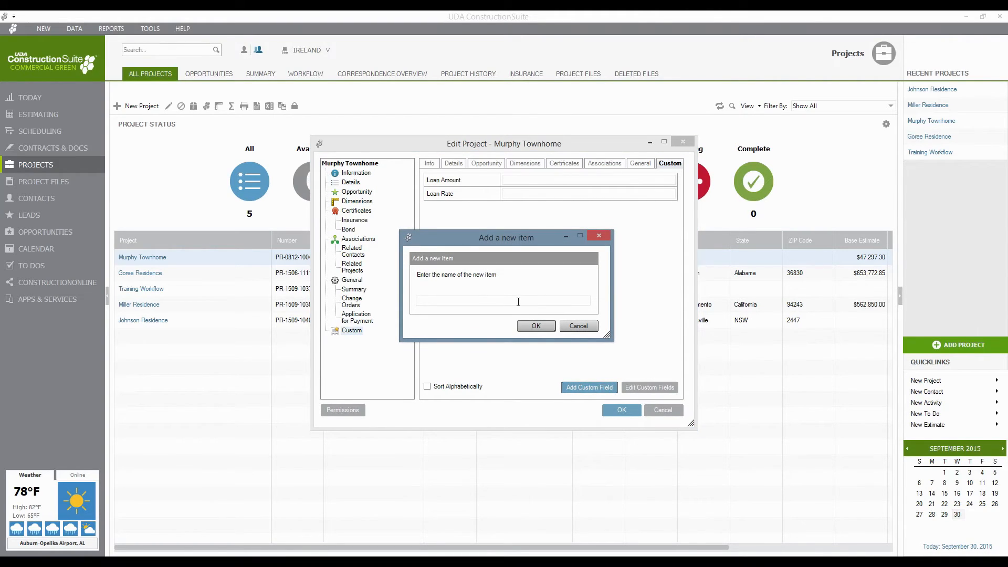
{"action": "type", "text": "Padlock Code"}
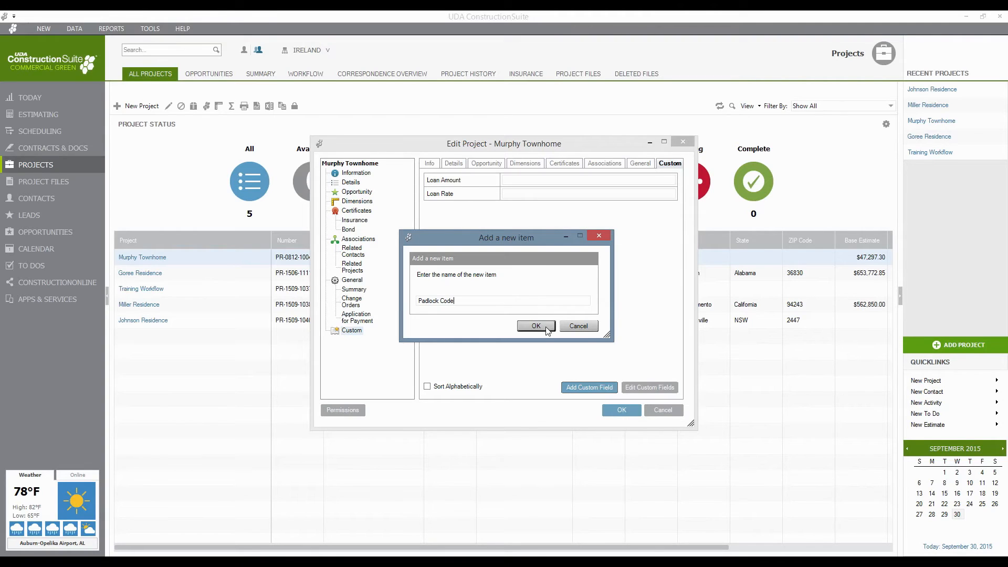
{"action": "left_click", "coordinate": [535, 325]}
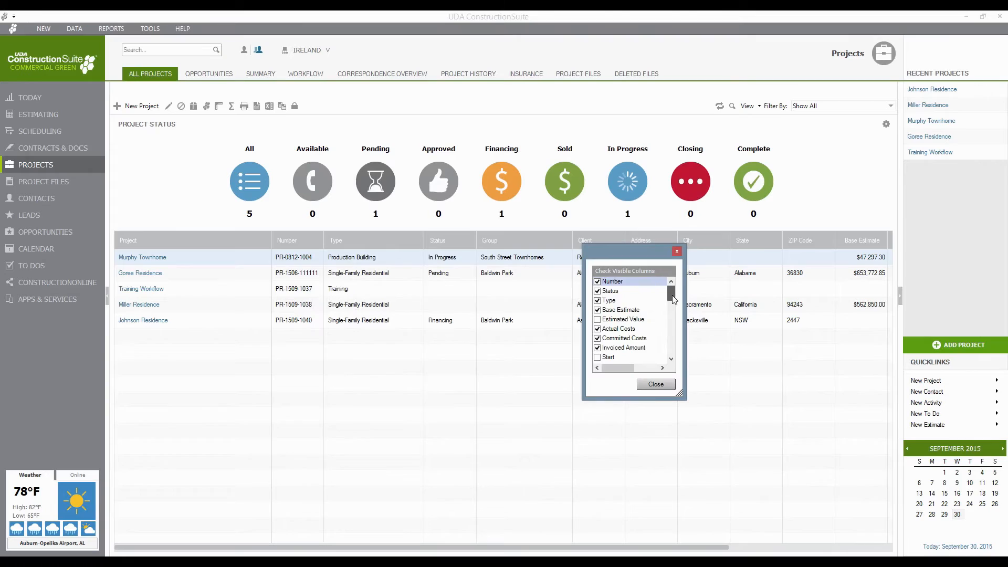
- Make the Padlock Code custom field visible as a grid column
{"action": "scroll", "scroll_direction": "down", "scroll_amount": 3}
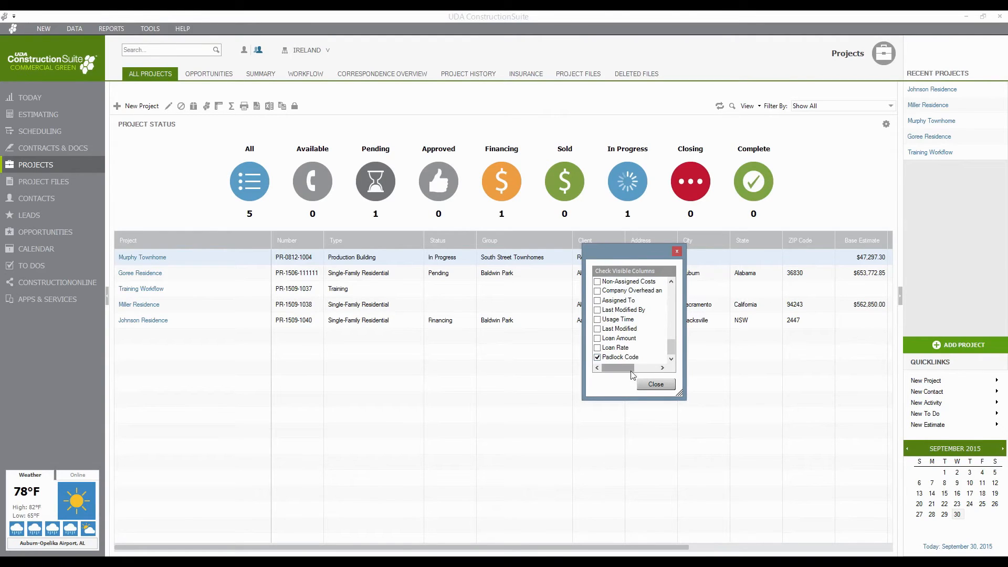
{"action": "left_click", "coordinate": [655, 384]}
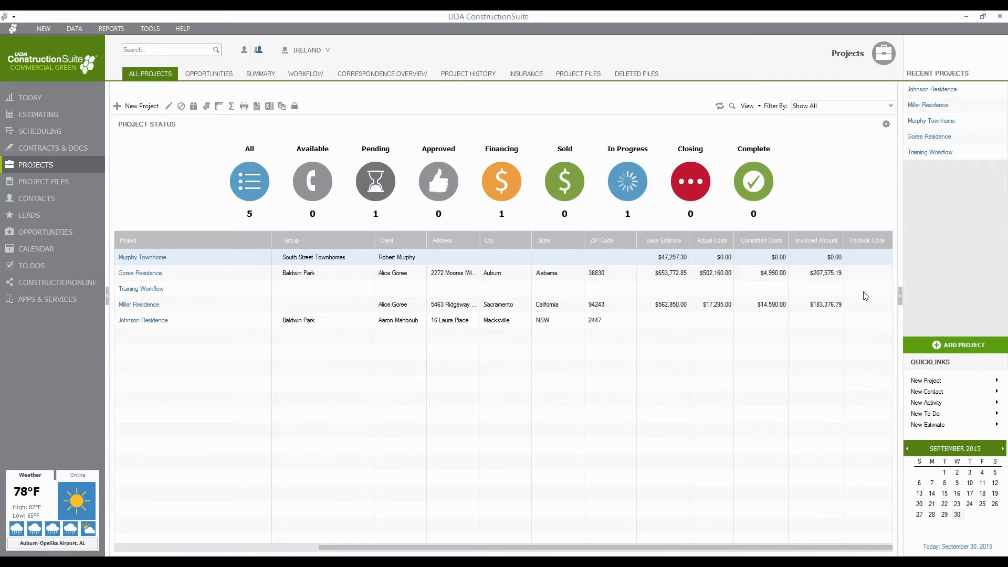
{"action": "mouse_move", "coordinate": [612, 383]}
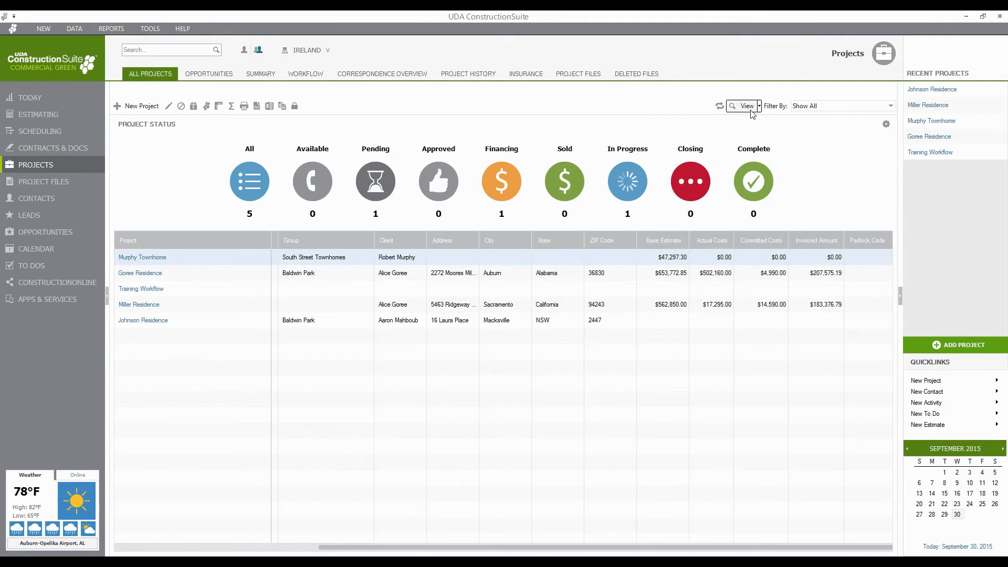
- Switch the grid to grouping by Type and expand Production Building and the other groups
{"action": "left_click", "coordinate": [745, 106]}
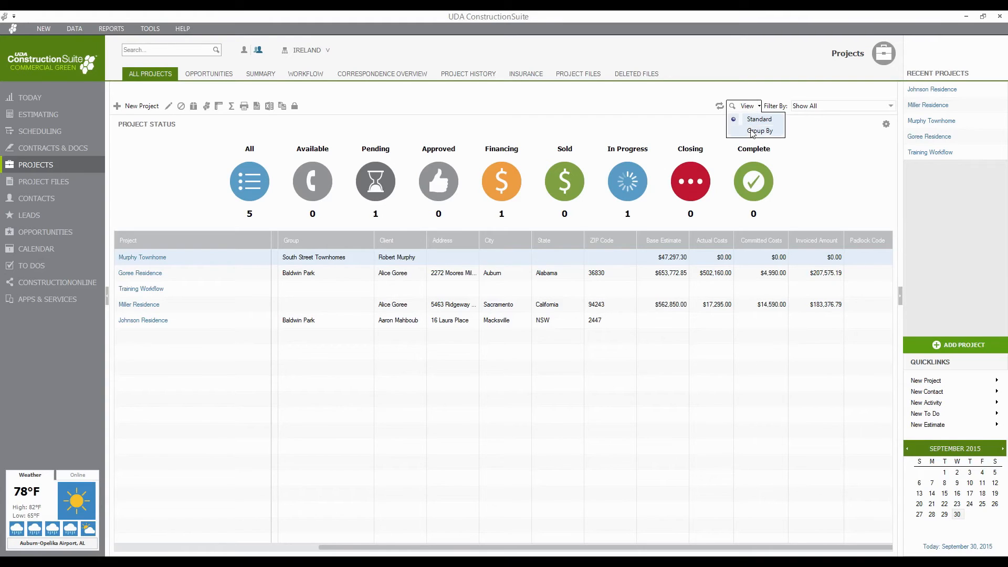
{"action": "left_click", "coordinate": [760, 131]}
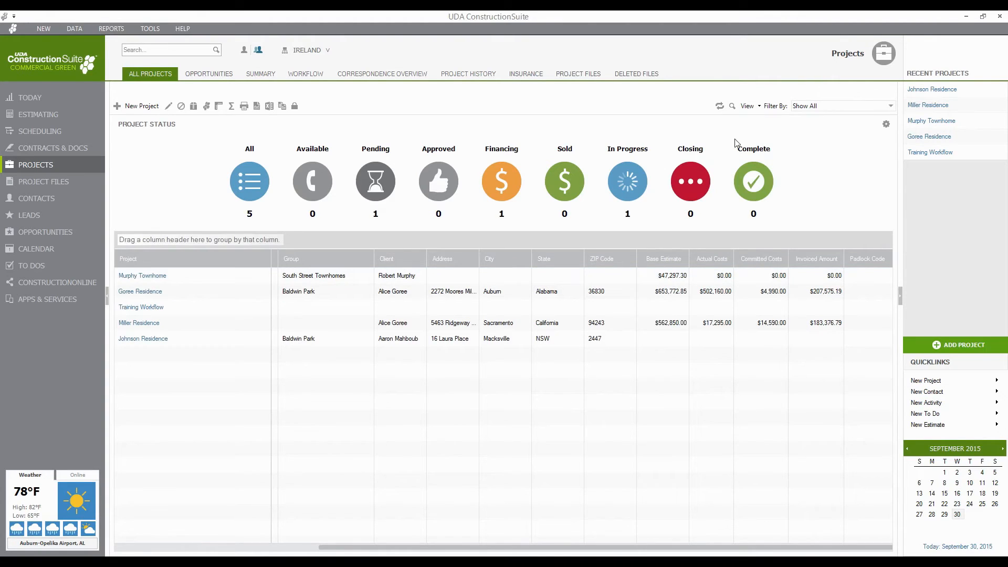
{"action": "mouse_move", "coordinate": [234, 239]}
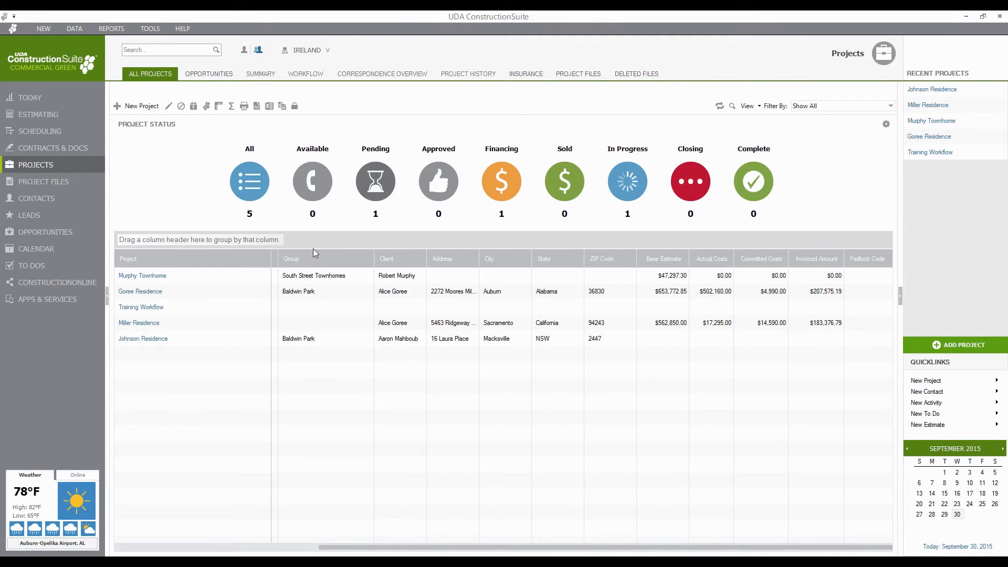
{"action": "mouse_move", "coordinate": [580, 267]}
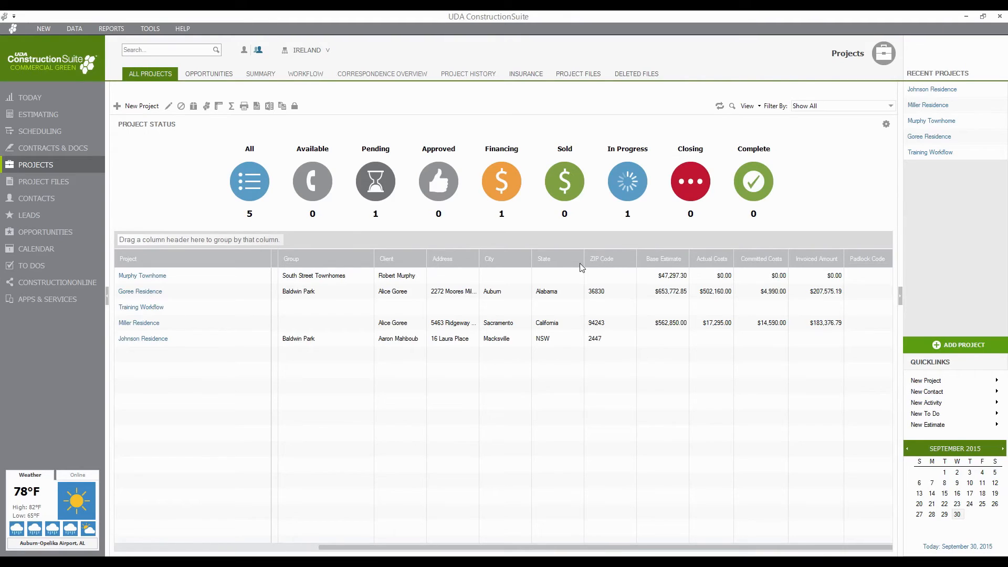
{"action": "mouse_move", "coordinate": [379, 550]}
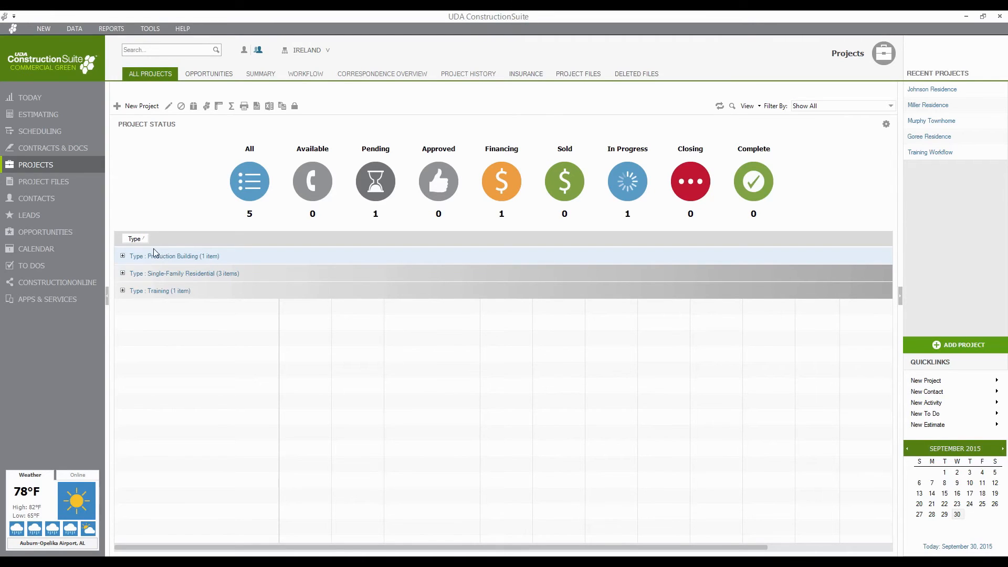
{"action": "left_click", "coordinate": [122, 256]}
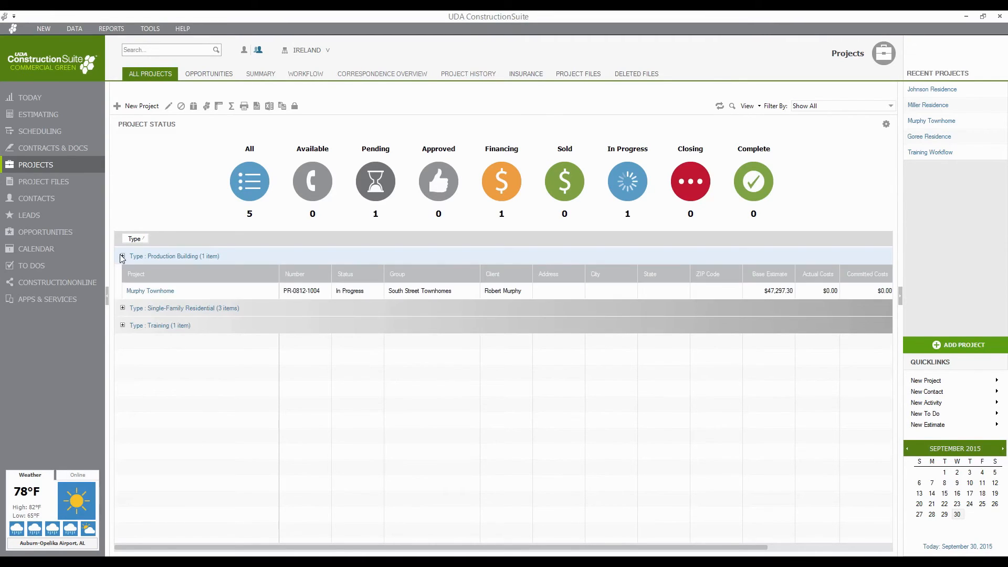
{"action": "left_click", "coordinate": [121, 307]}
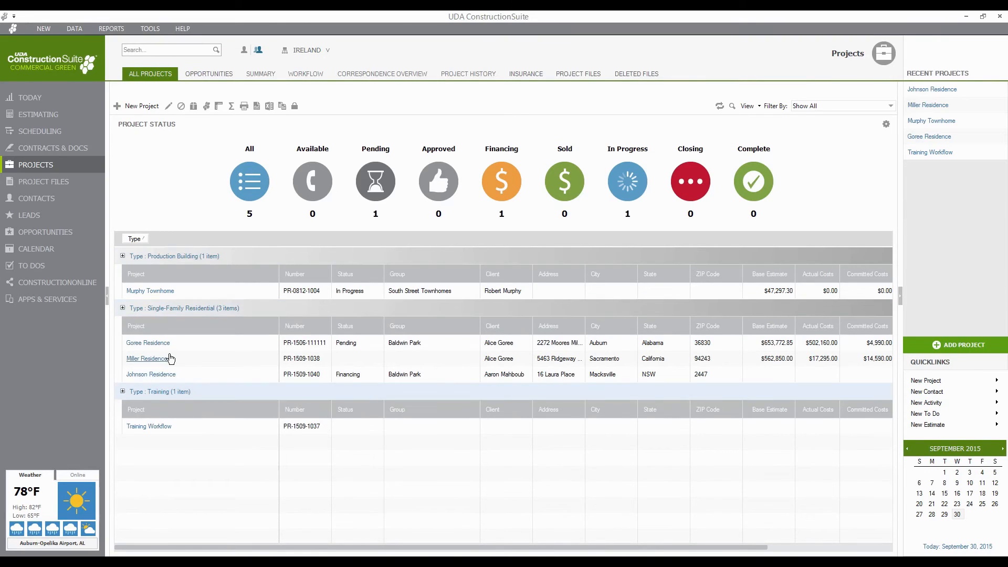
{"action": "mouse_move", "coordinate": [233, 332]}
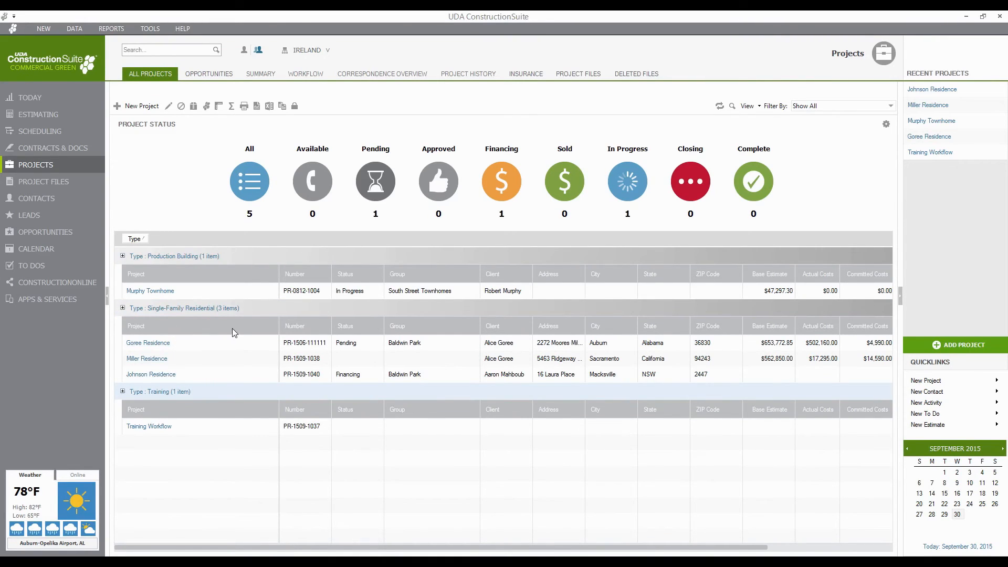
{"action": "mouse_move", "coordinate": [379, 342]}
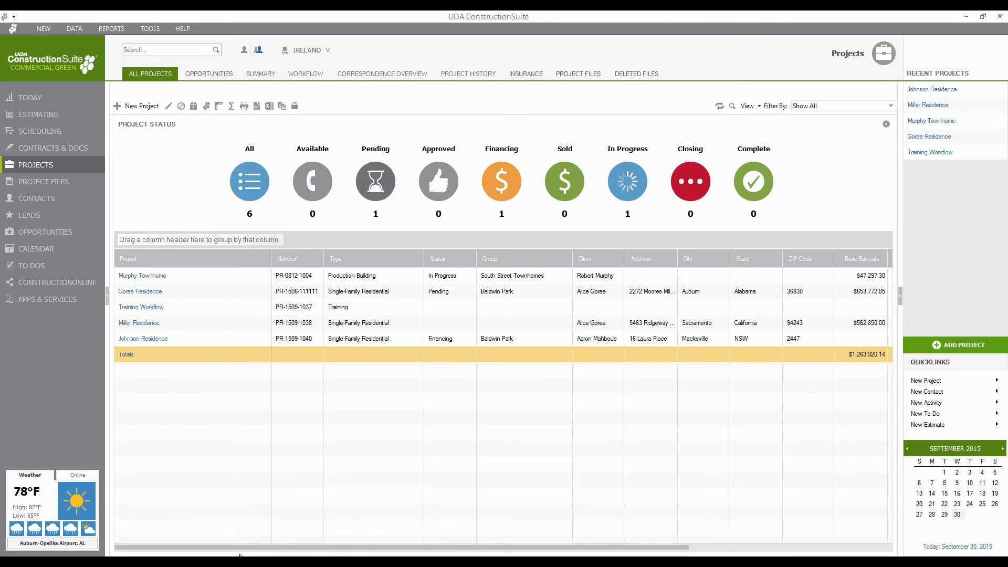
{"action": "scroll", "scroll_direction": "right", "scroll_amount": 3}
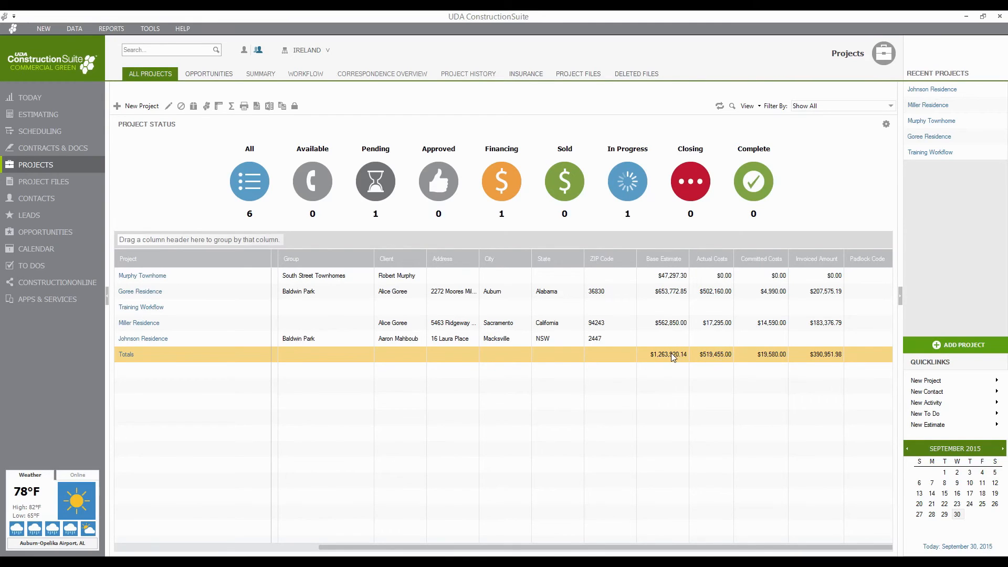
{"action": "mouse_move", "coordinate": [487, 187]}
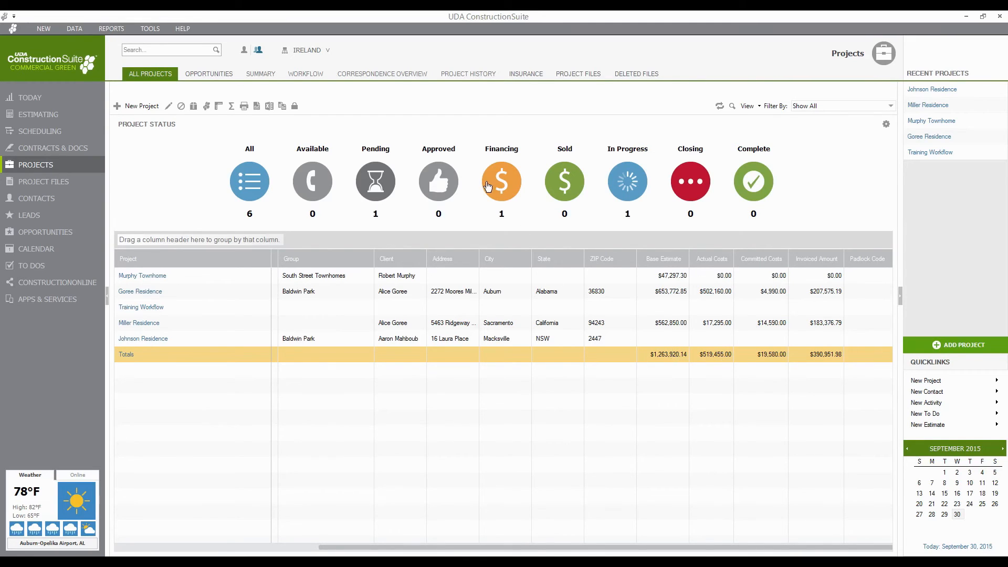
{"action": "left_click", "coordinate": [627, 181]}
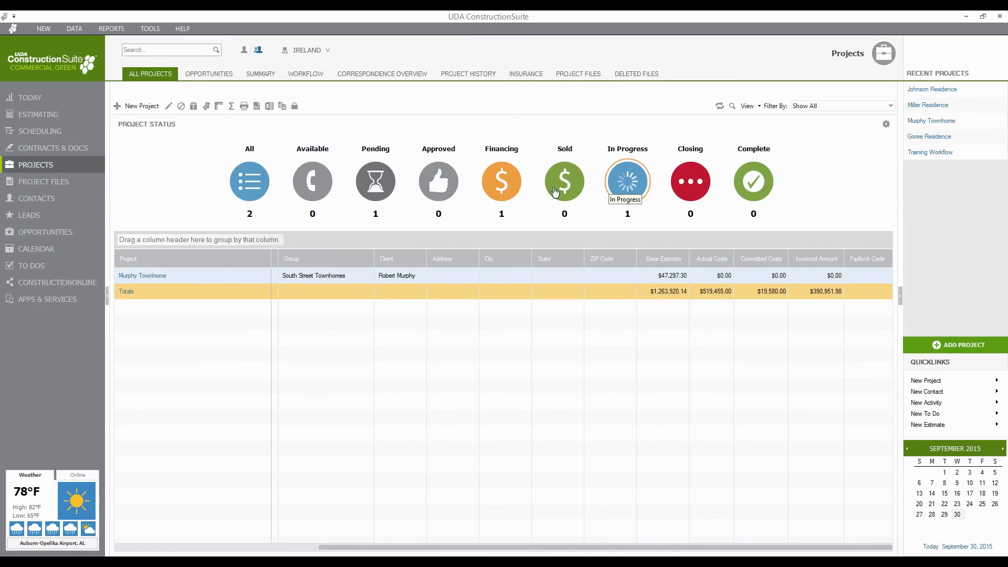
{"action": "left_click", "coordinate": [248, 180]}
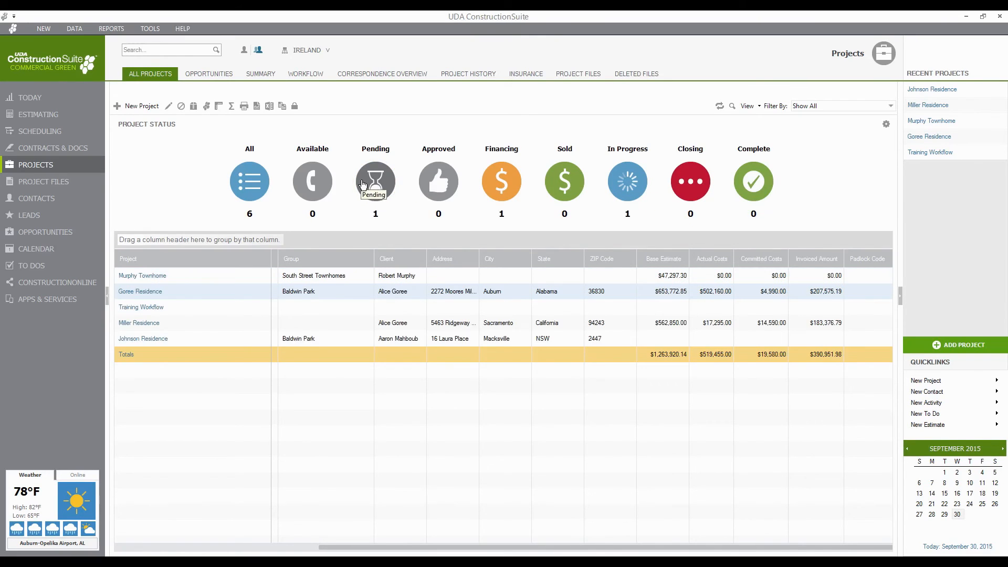
{"action": "mouse_move", "coordinate": [439, 229]}
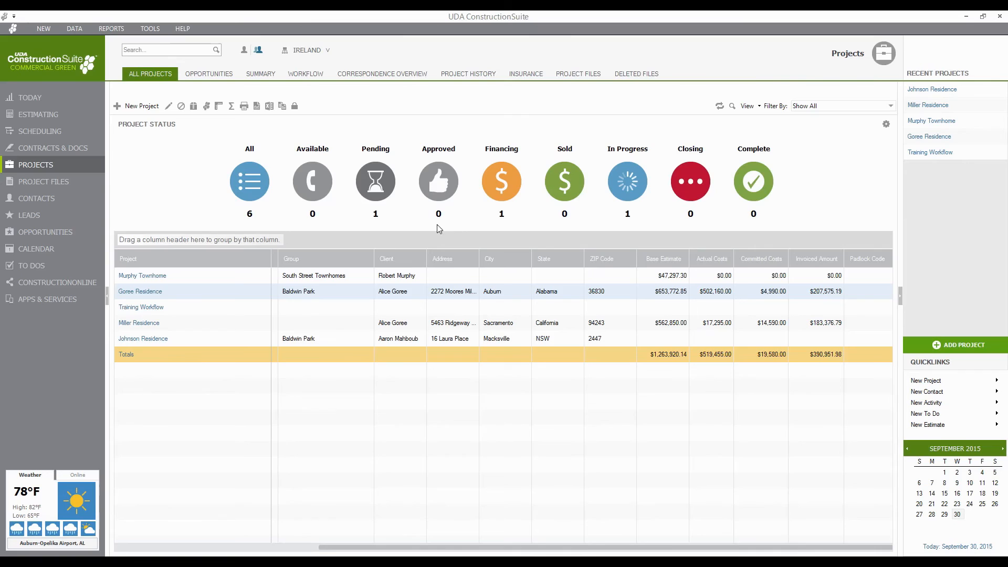
{"action": "mouse_move", "coordinate": [816, 114]}
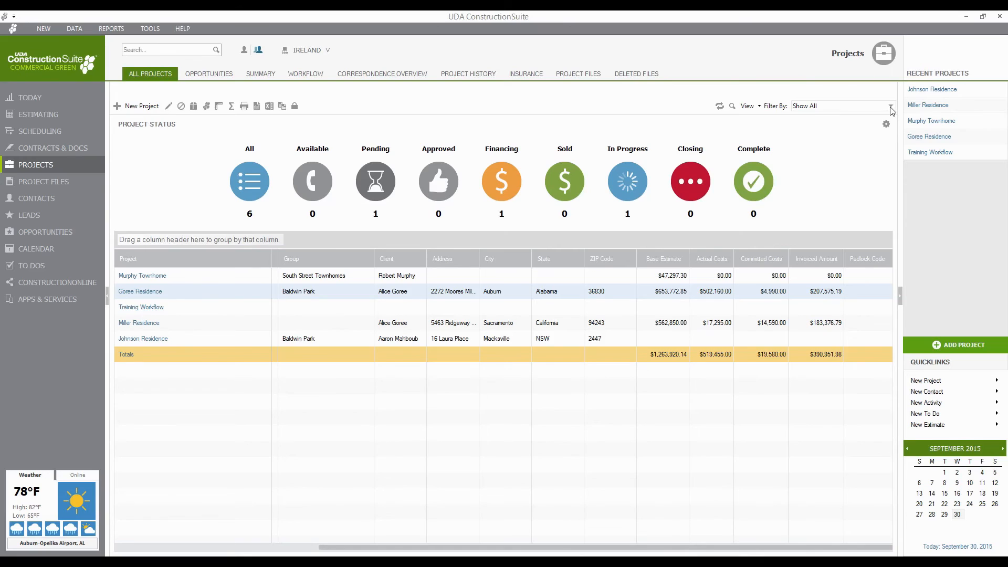
- Filter projects to Project Type > Production Building, then clear the filter to show all projects
{"action": "left_click", "coordinate": [890, 106]}
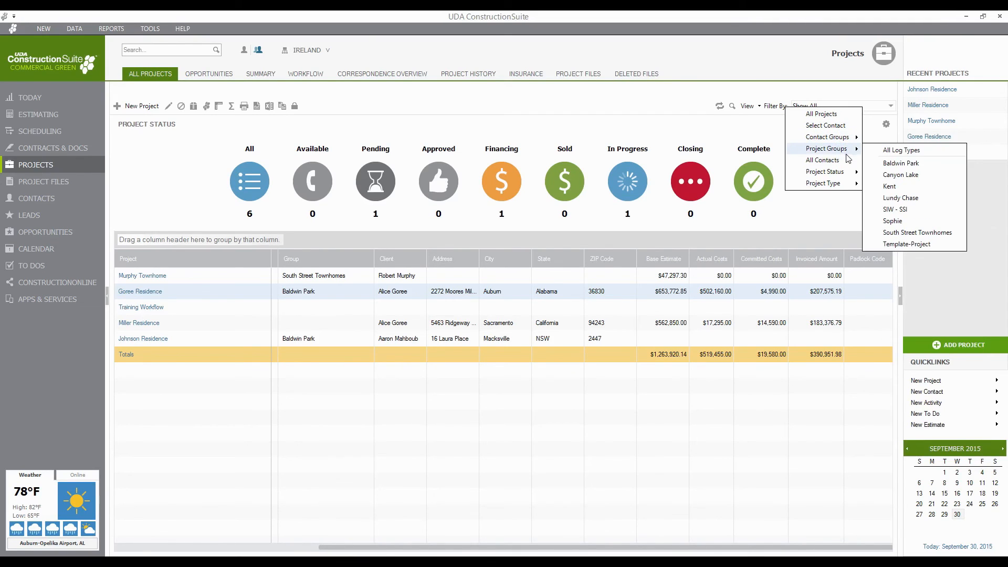
{"action": "mouse_move", "coordinate": [825, 172]}
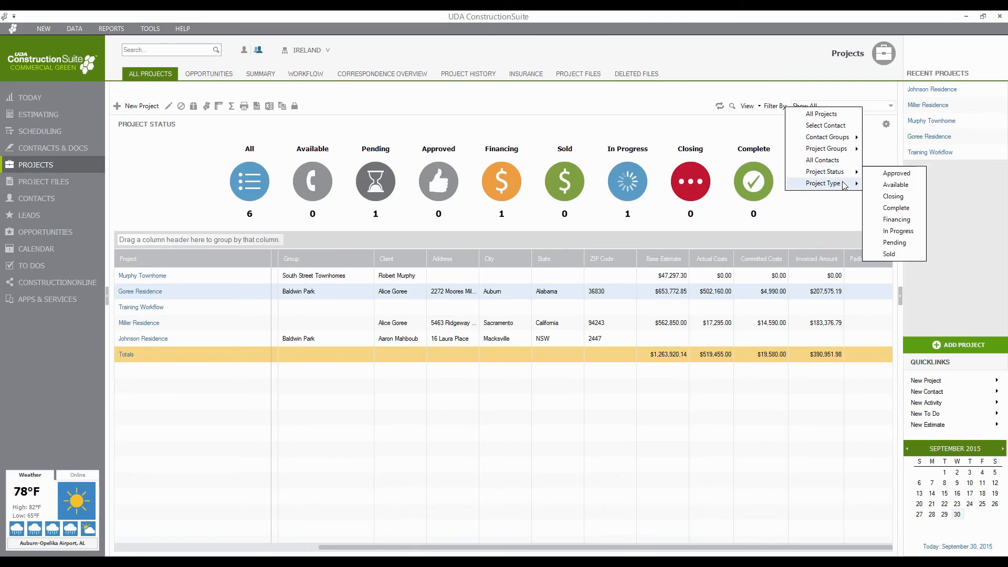
{"action": "mouse_move", "coordinate": [824, 182]}
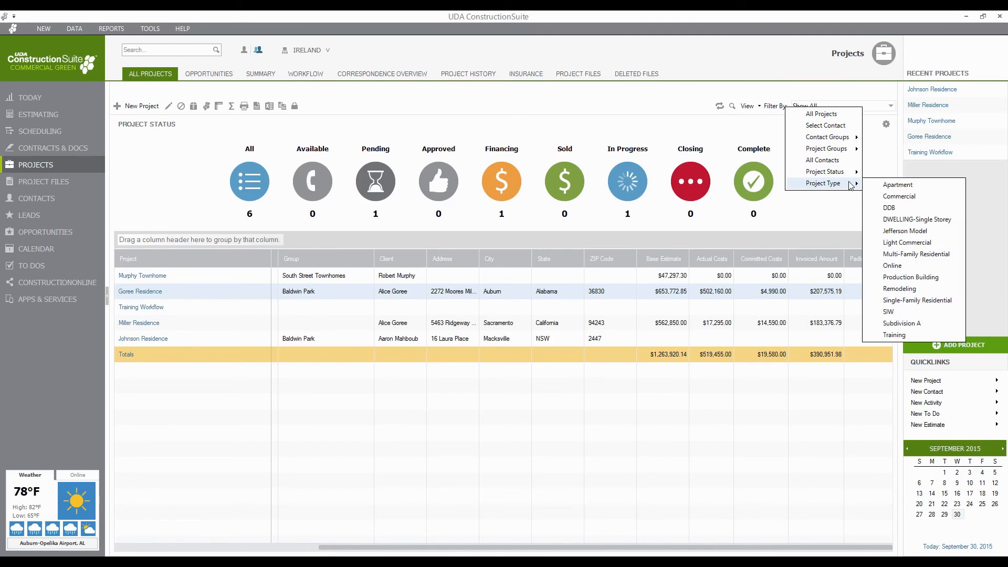
{"action": "left_click", "coordinate": [910, 276]}
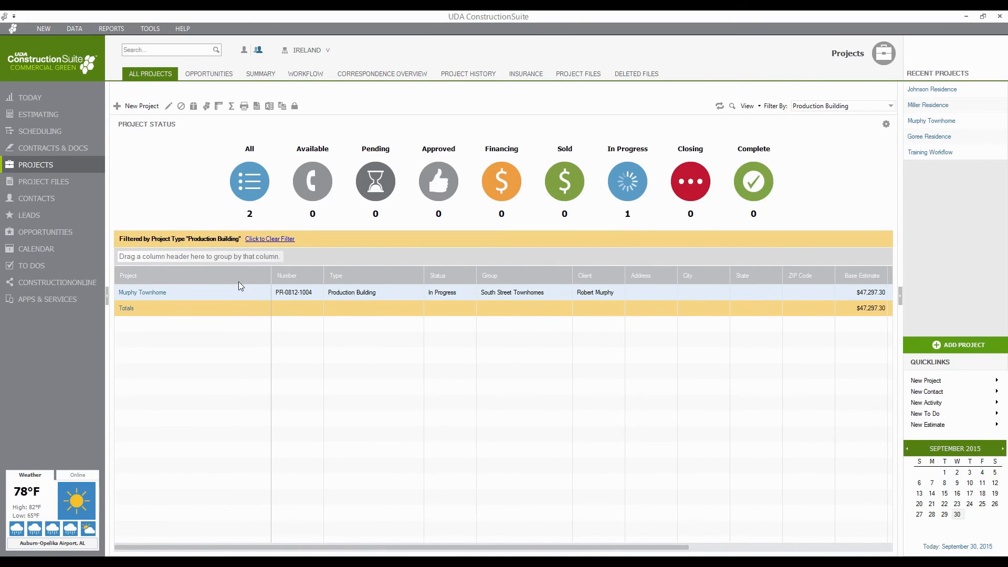
{"action": "mouse_move", "coordinate": [369, 331]}
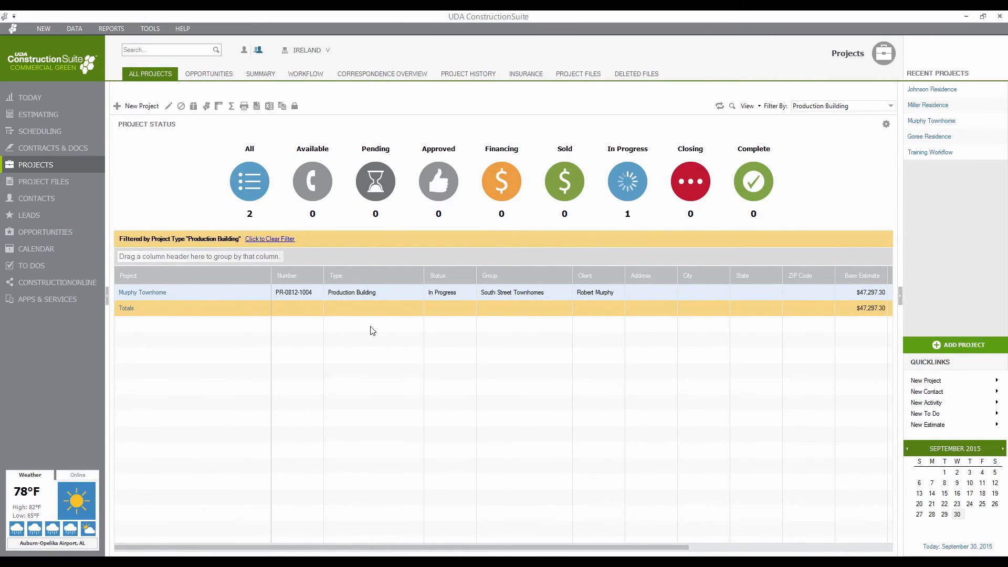
{"action": "mouse_move", "coordinate": [339, 260]}
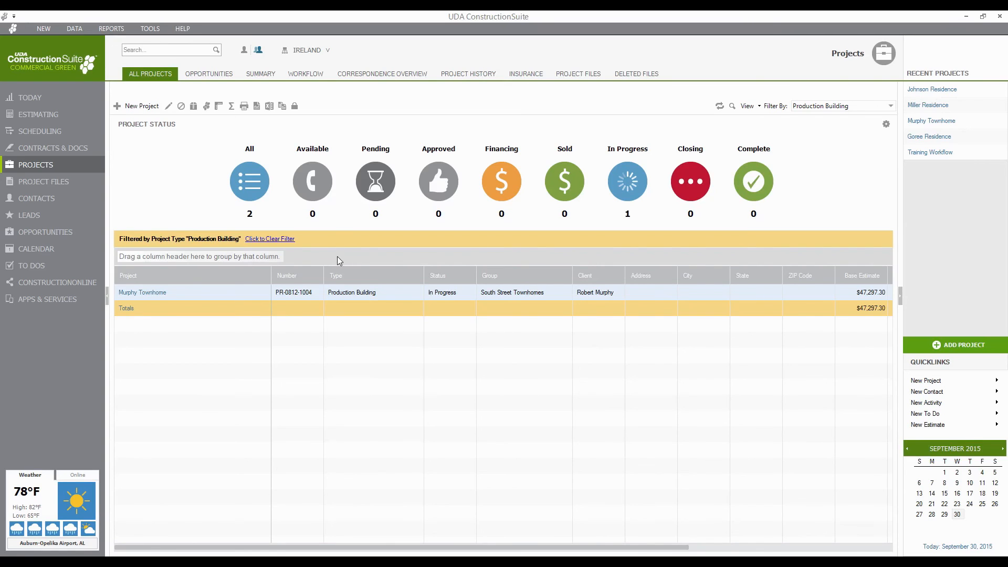
{"action": "mouse_move", "coordinate": [274, 245]}
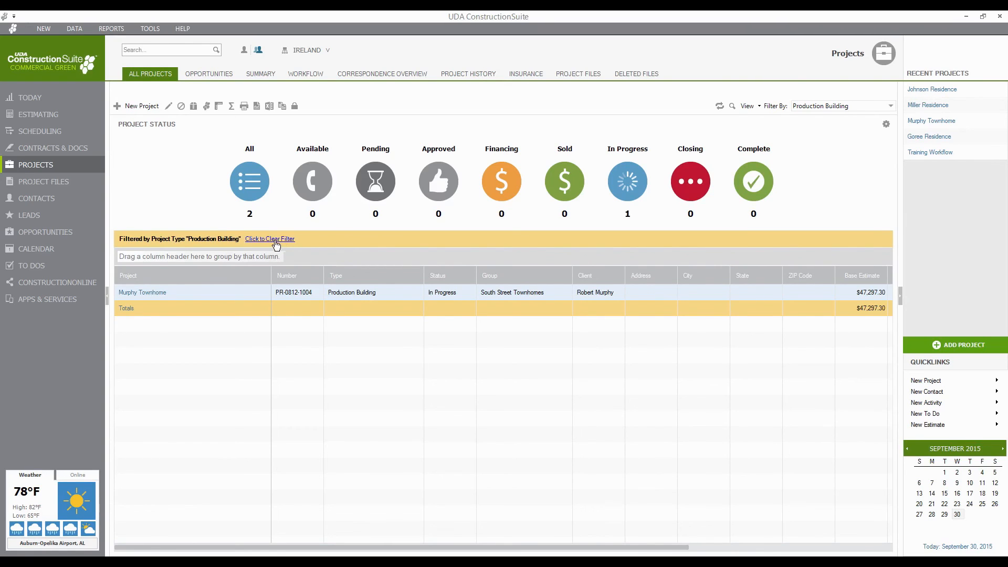
{"action": "left_click", "coordinate": [270, 238]}
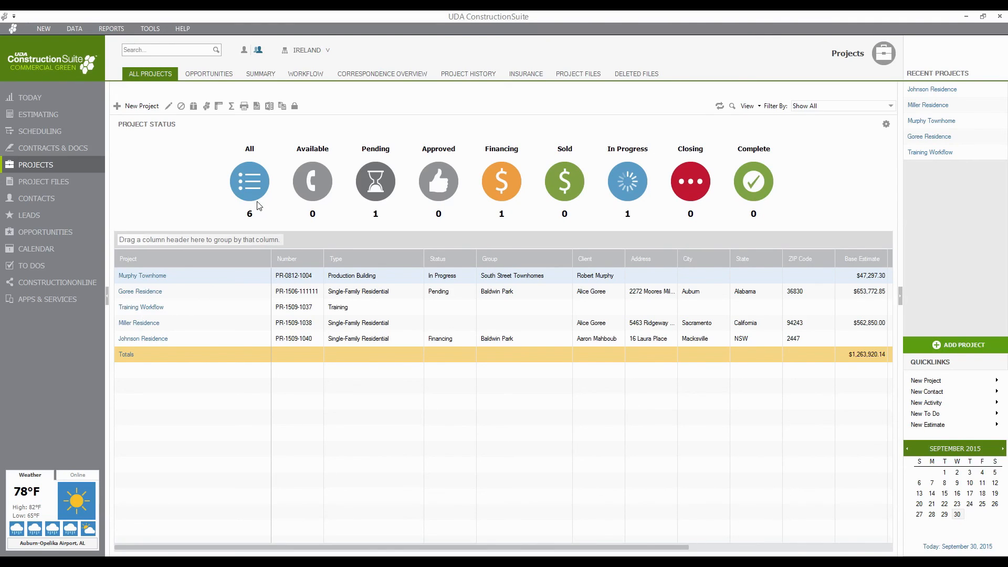
{"action": "mouse_move", "coordinate": [268, 106]}
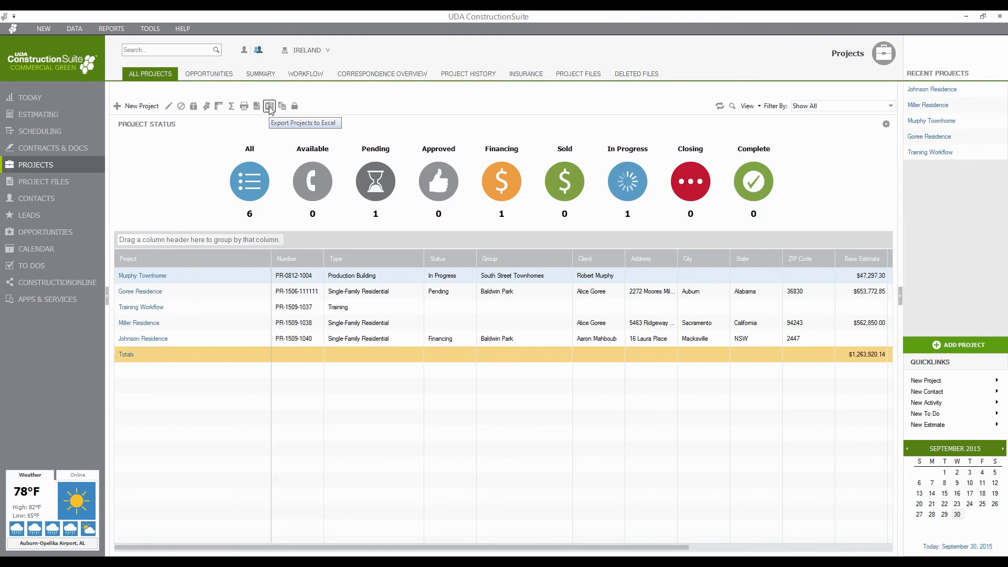